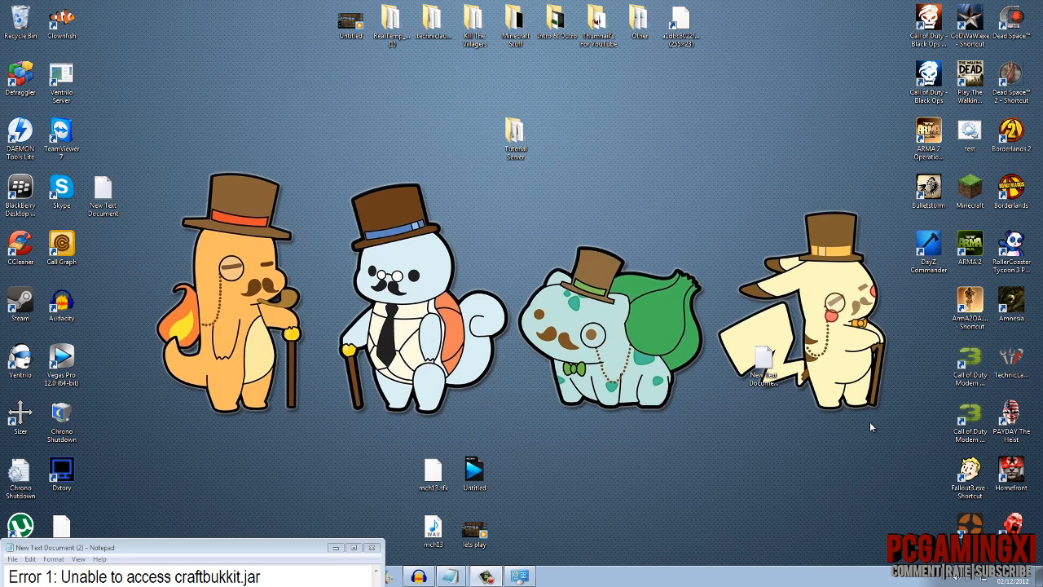
Restore the Notepad error notes and enlarge them so all four server errors show.
click(49, 541)
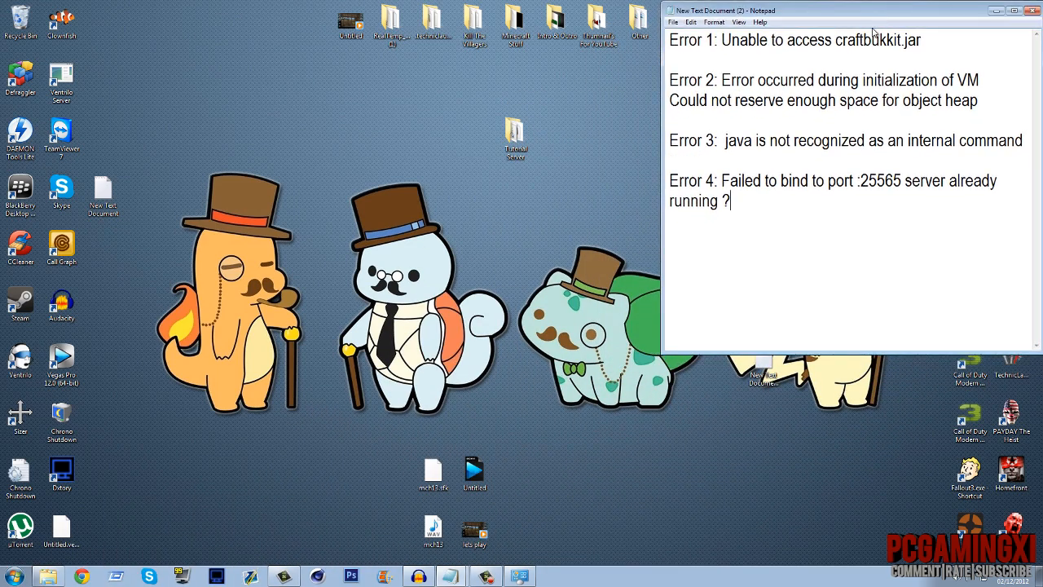
drag(722, 39, 926, 40)
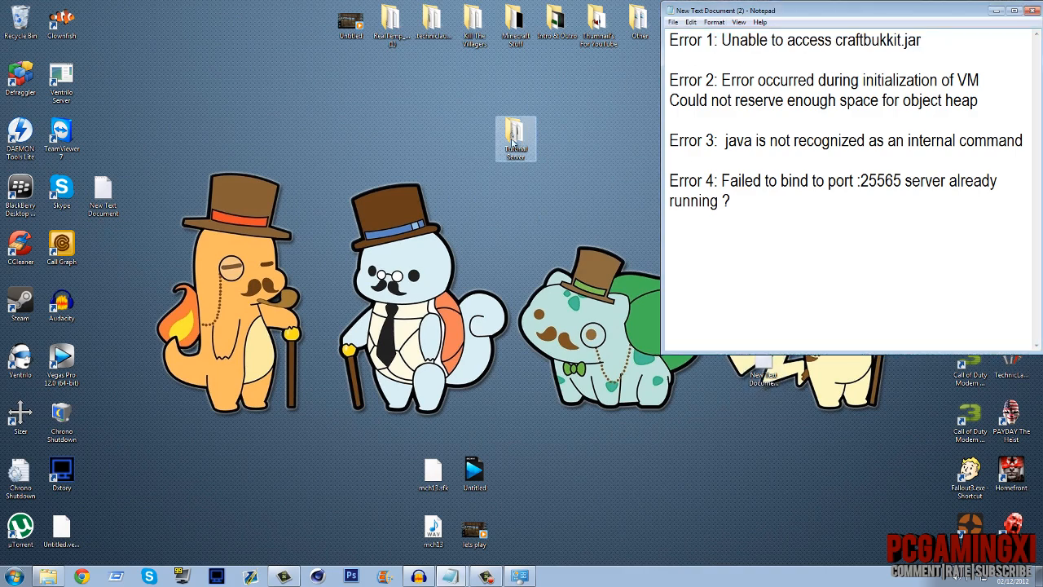
Enter the Tutorial Server folder and rename the craftbukkit jar file.
double_click(517, 137)
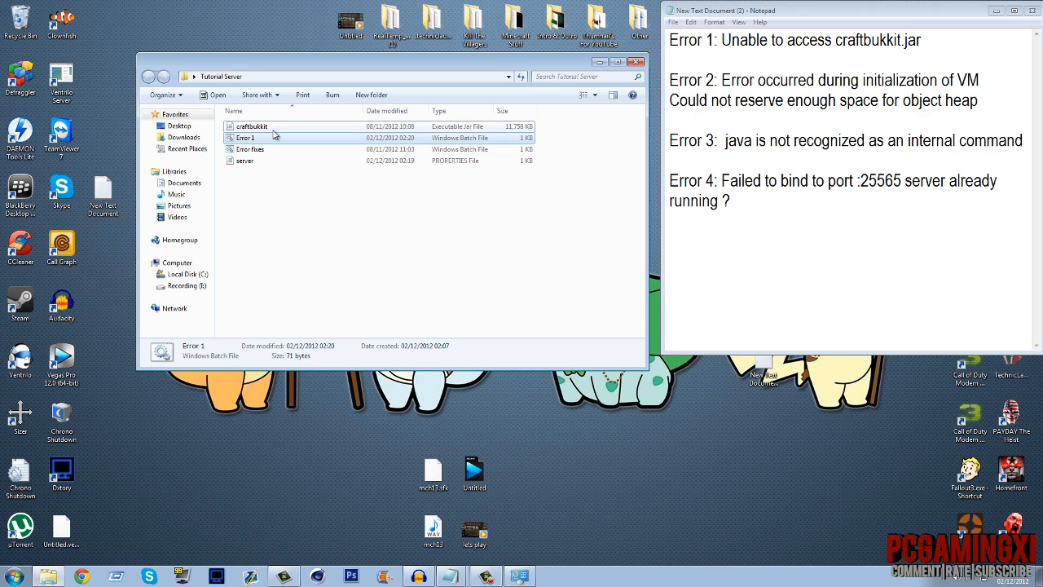
right_click(251, 127)
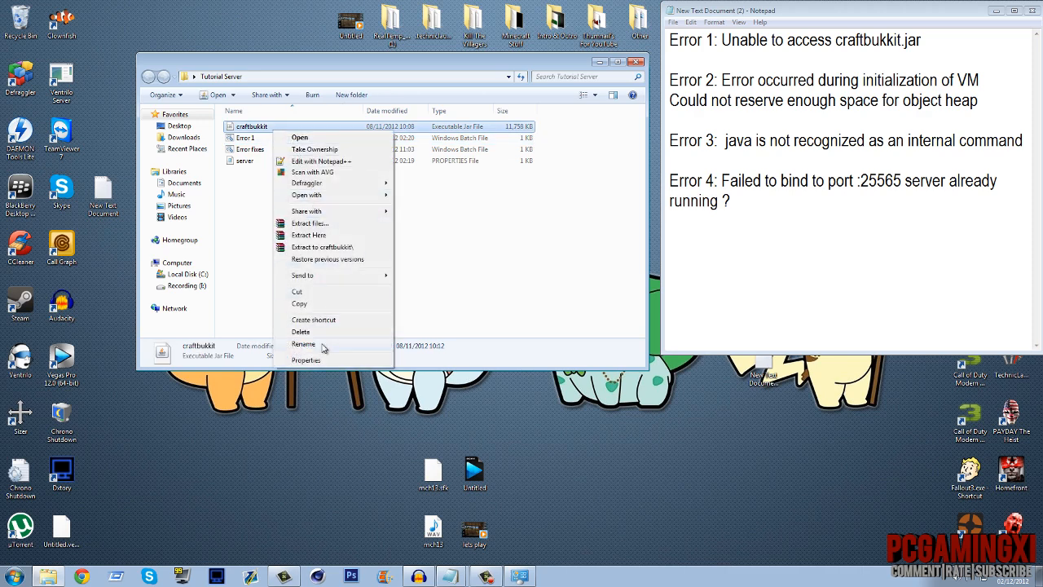
click(303, 344)
text(.jar)
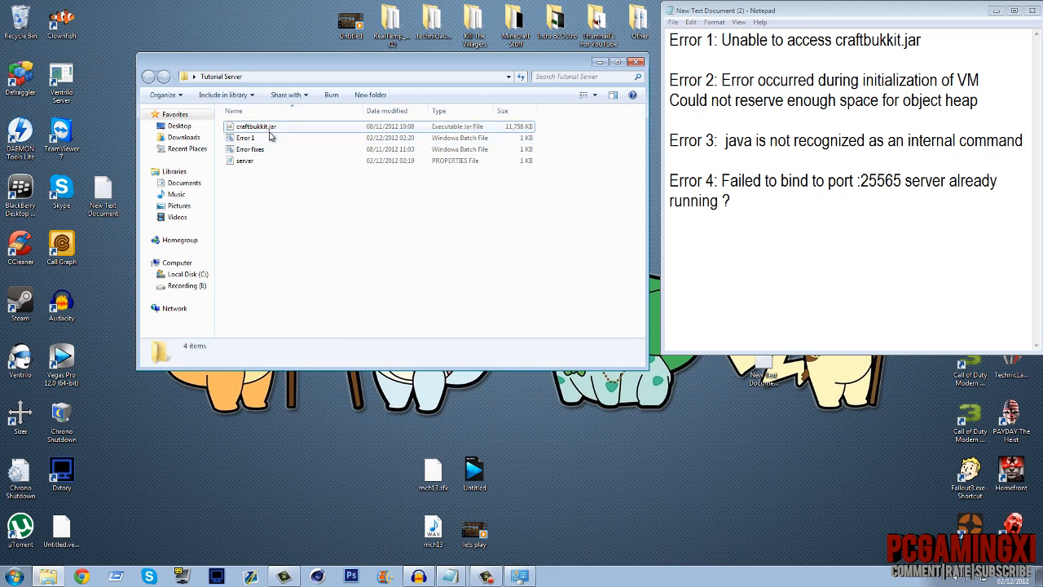
click(245, 136)
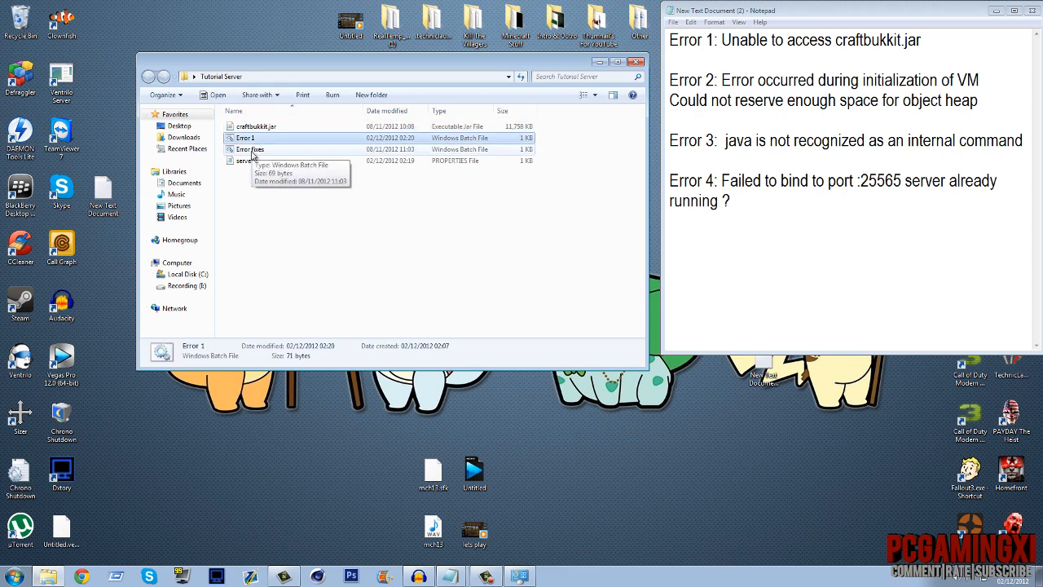
Delete the generated server files to the Recycle Bin, leaving only the four original files.
right_click(257, 127)
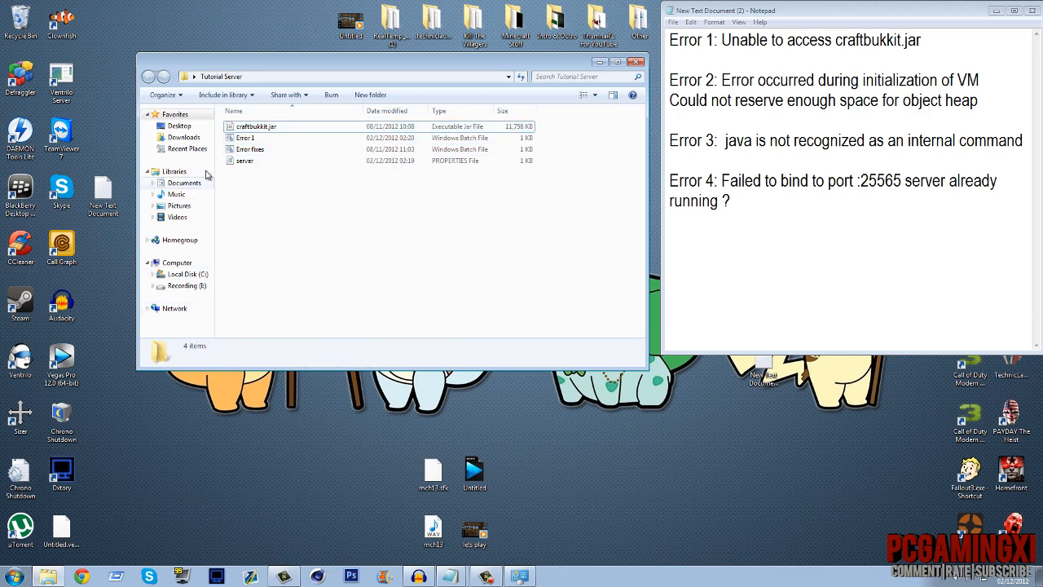
click(251, 150)
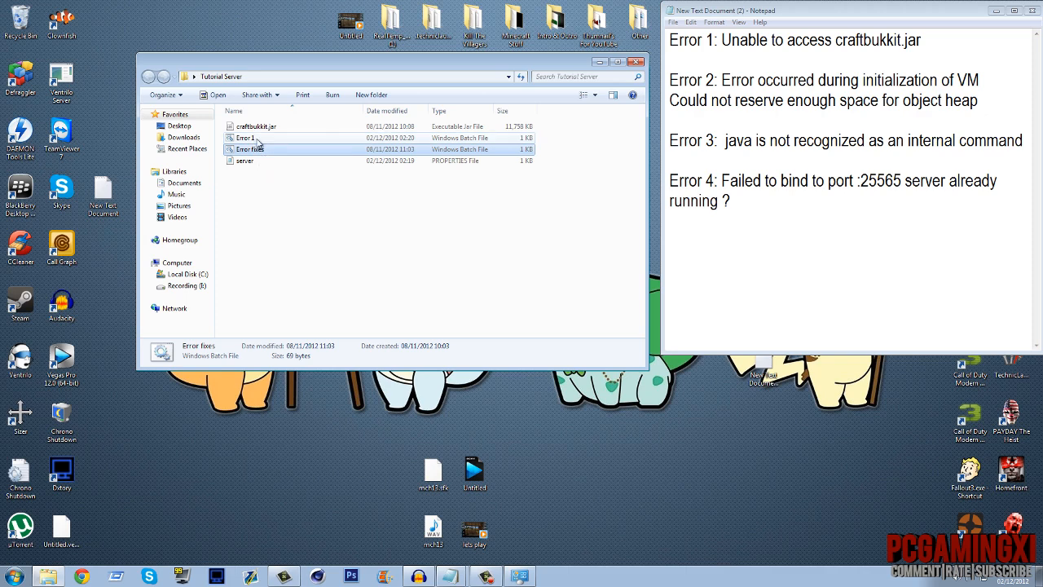
mouse_move(261, 150)
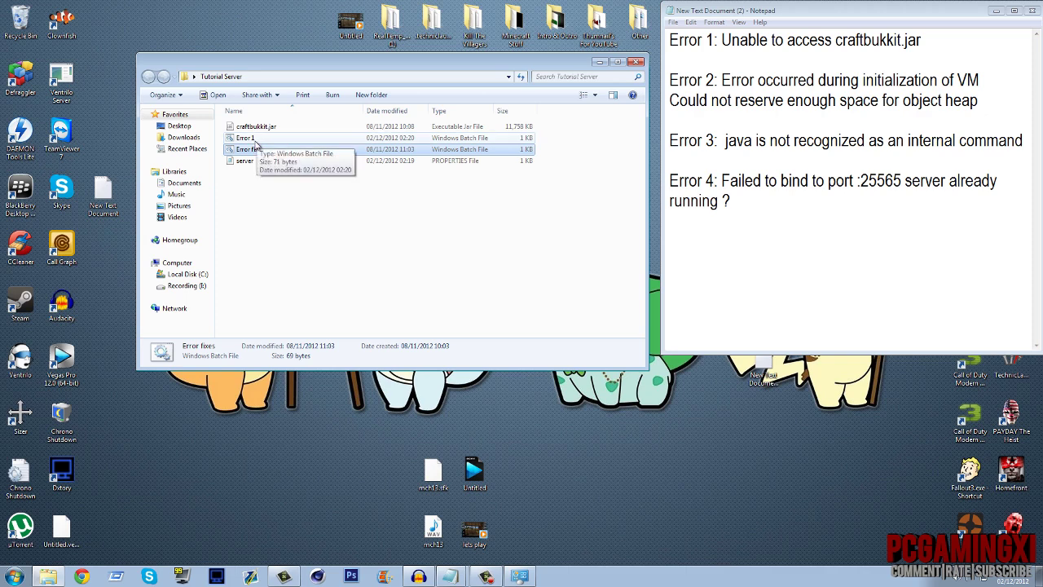
right_click(254, 125)
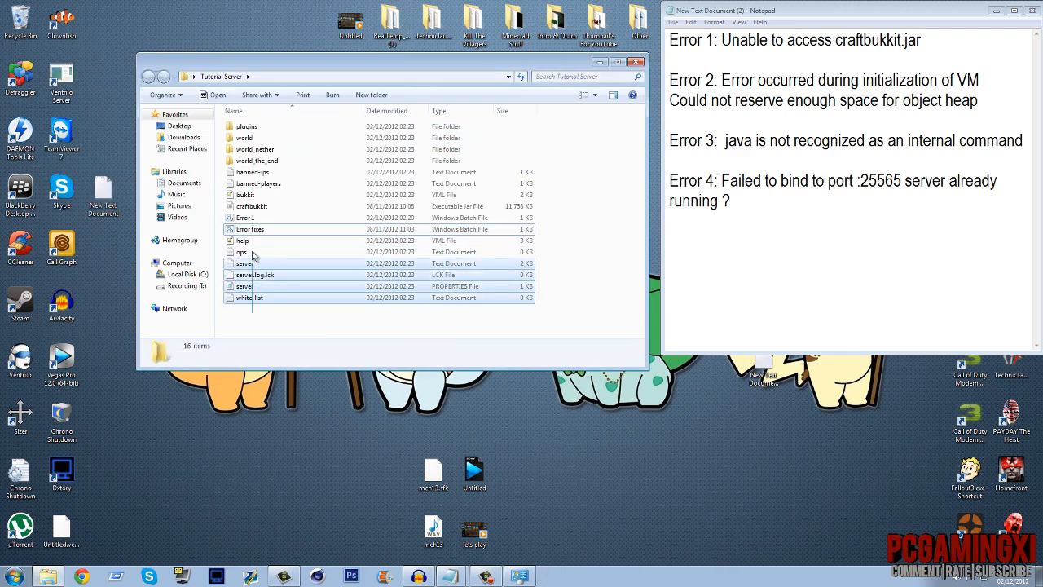
key(Delete)
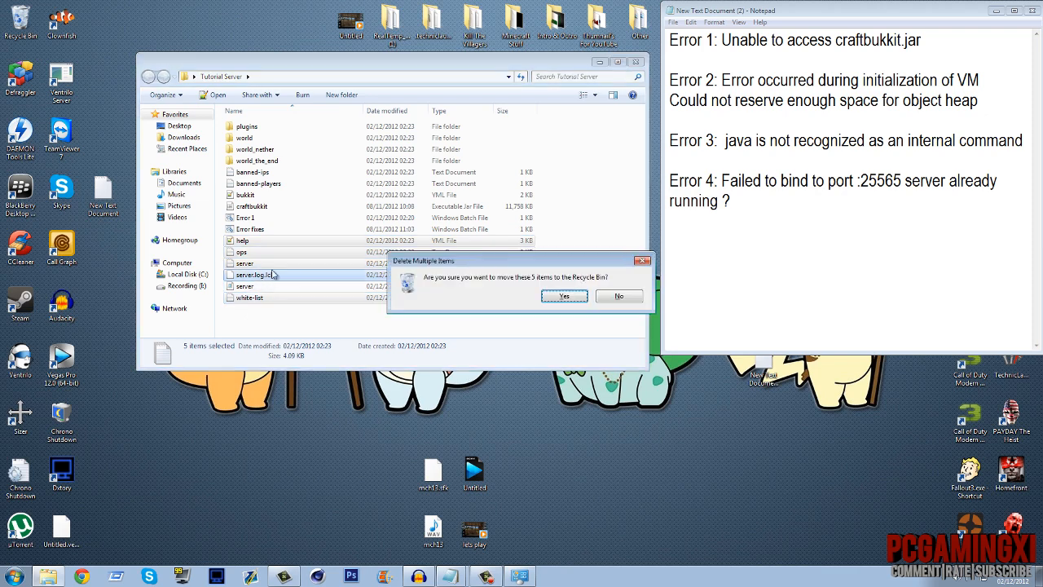
click(564, 296)
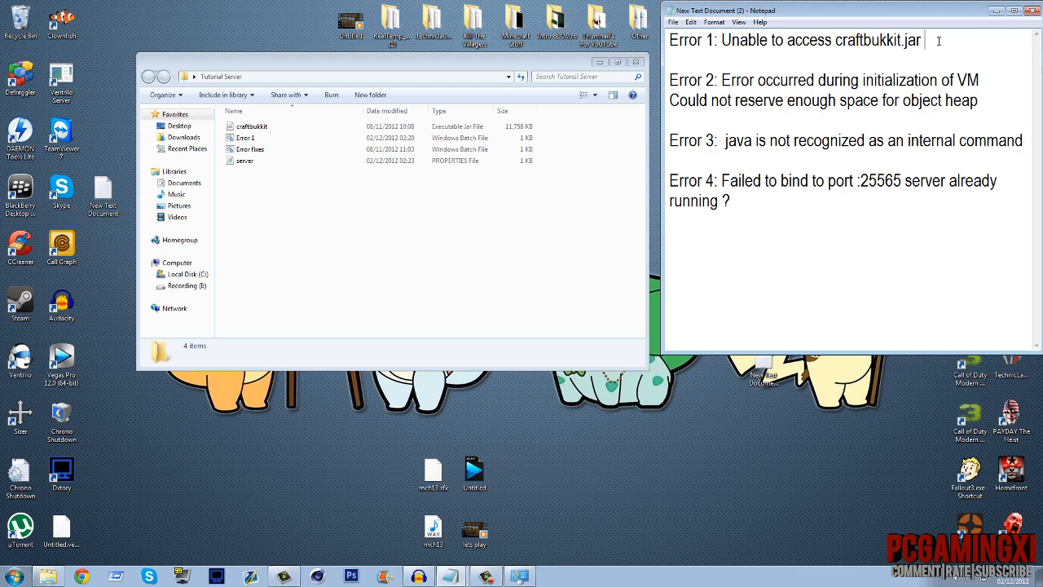
Mark Error 1 with > in the notes, run Error 1.bat to reproduce the heap error, and close its console.
text(>)
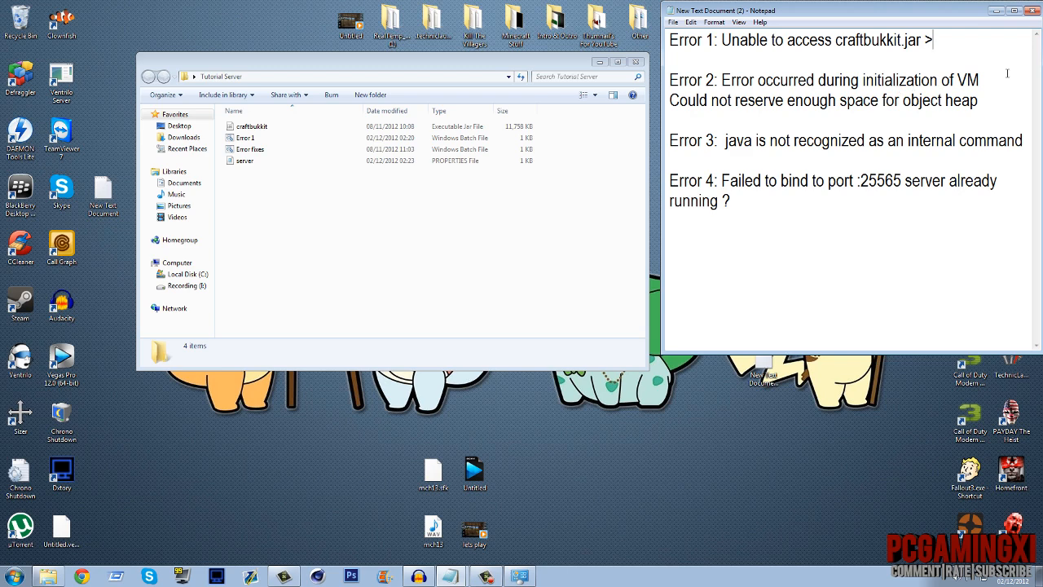
mouse_move(996, 81)
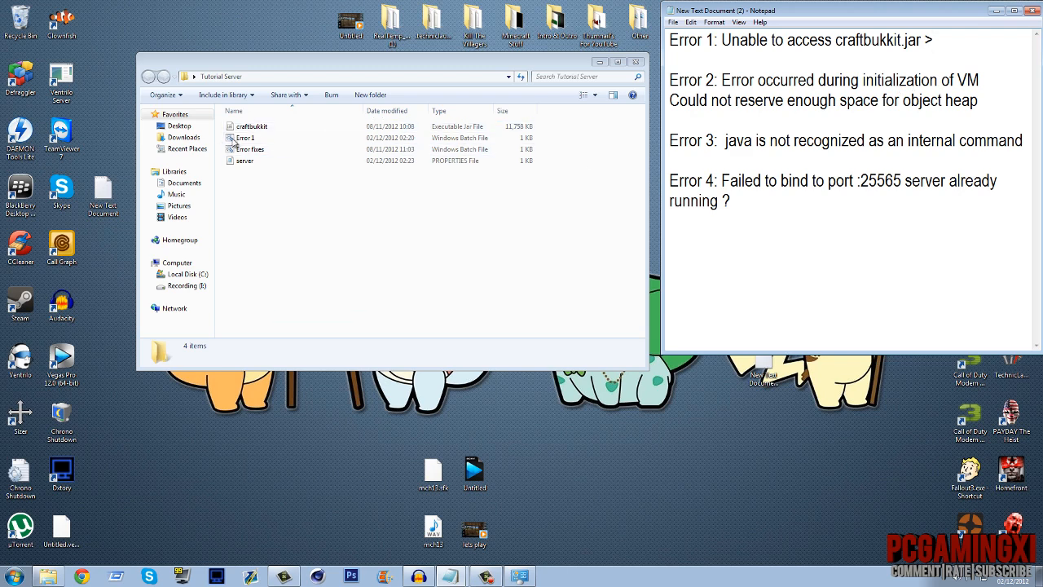
double_click(244, 137)
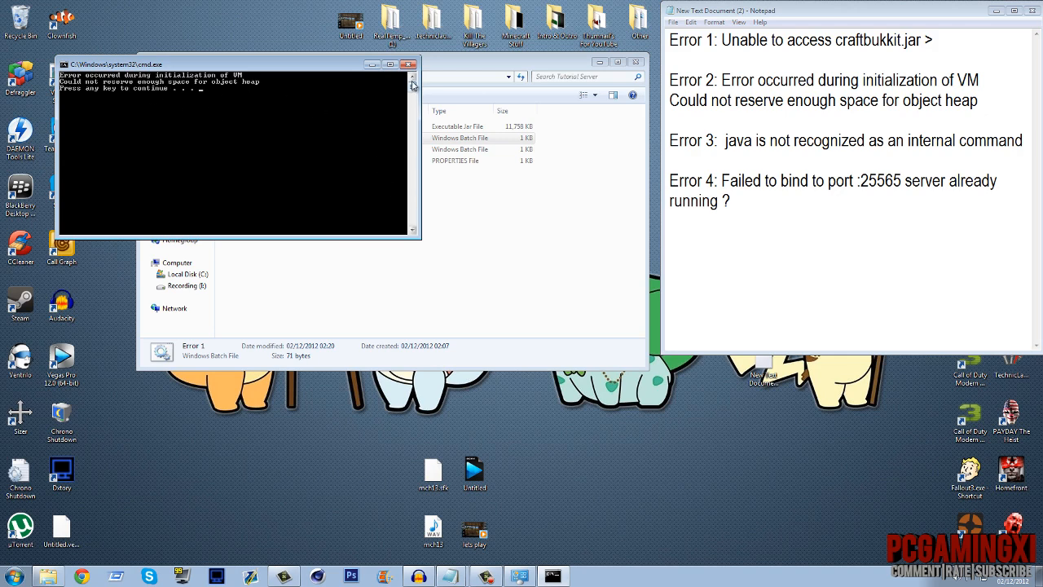
click(421, 59)
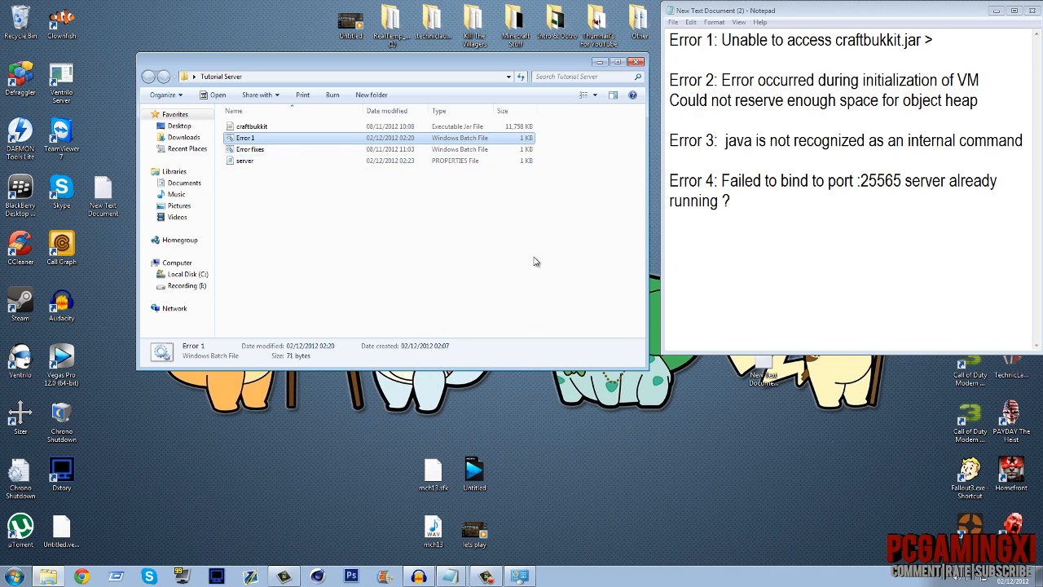
mouse_move(528, 269)
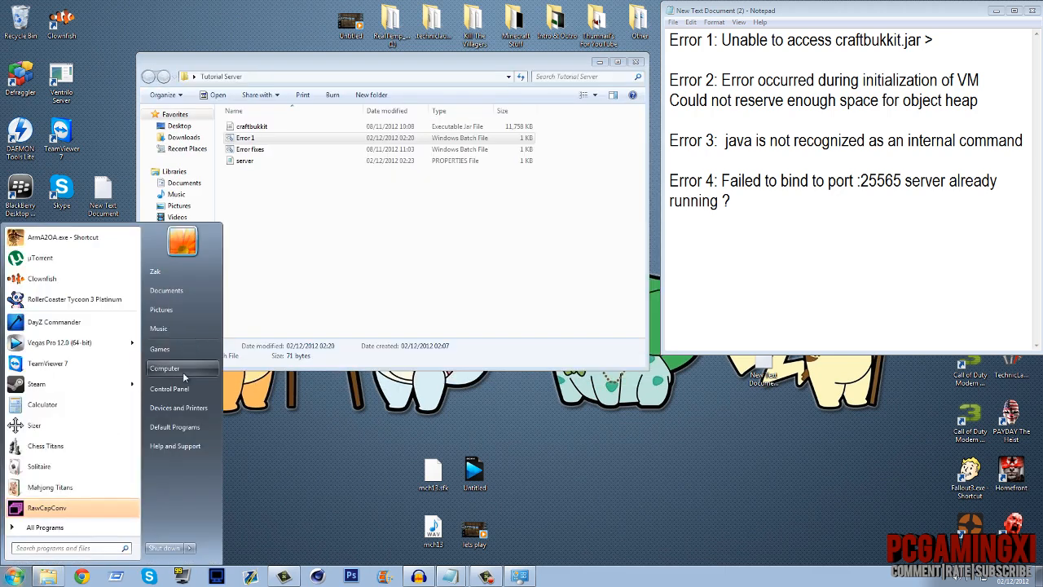
View the computer's installed memory in System Properties, then close the window.
right_click(164, 368)
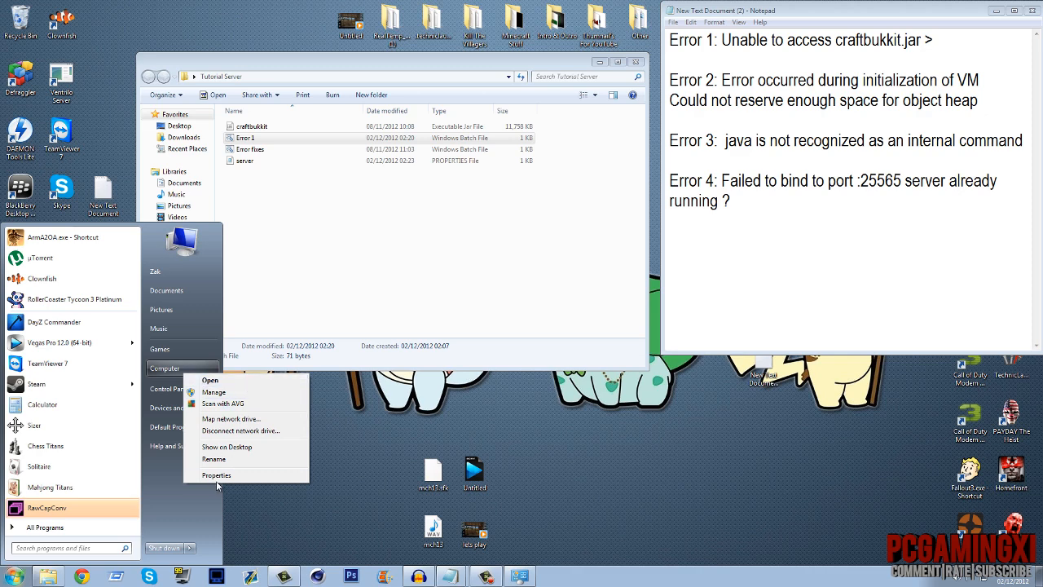
click(215, 474)
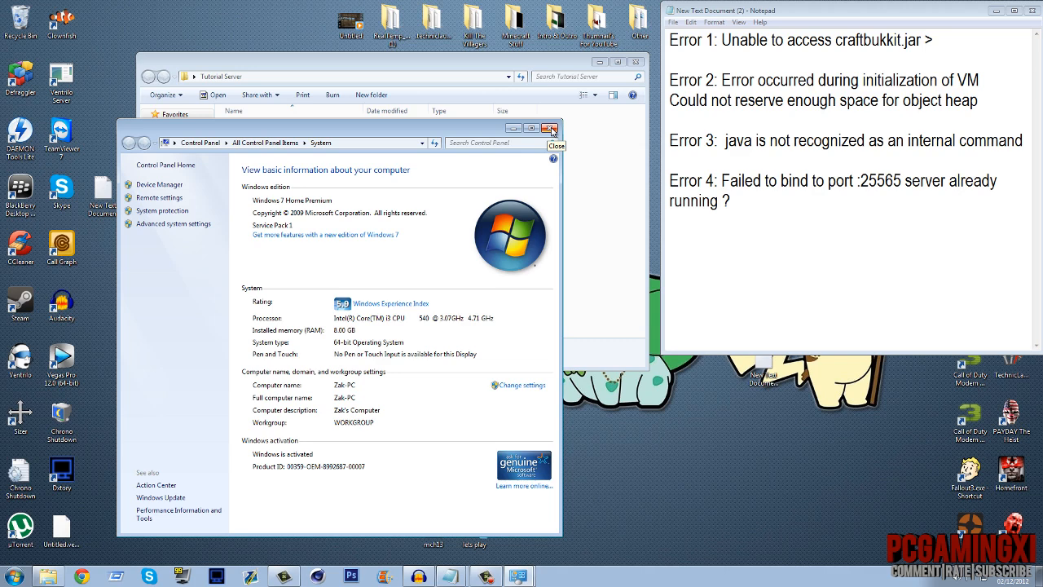
click(544, 128)
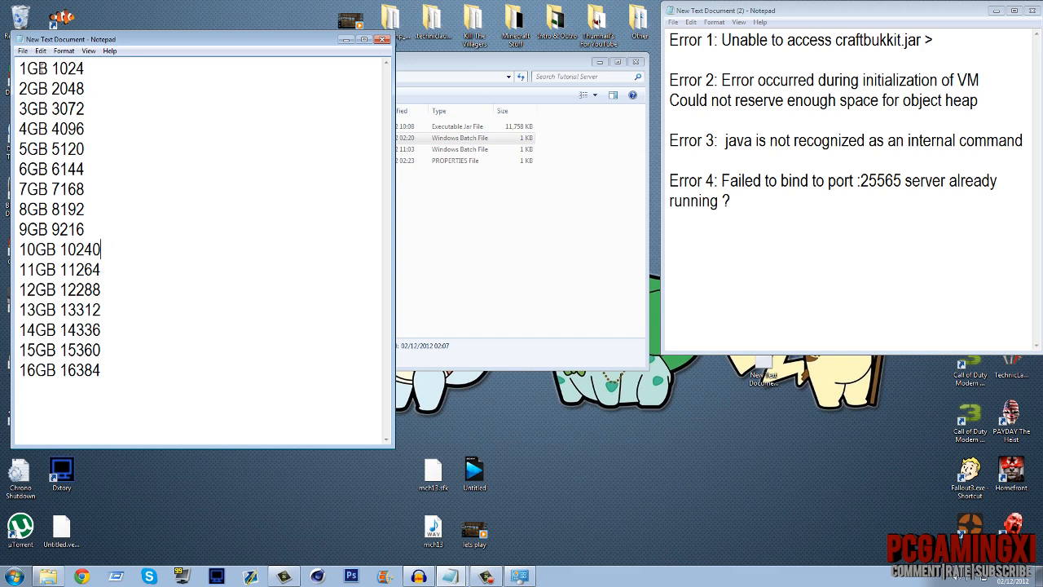
Select the 4096 MB figure for 4GB in the conversion list and return to the server folder.
double_click(69, 69)
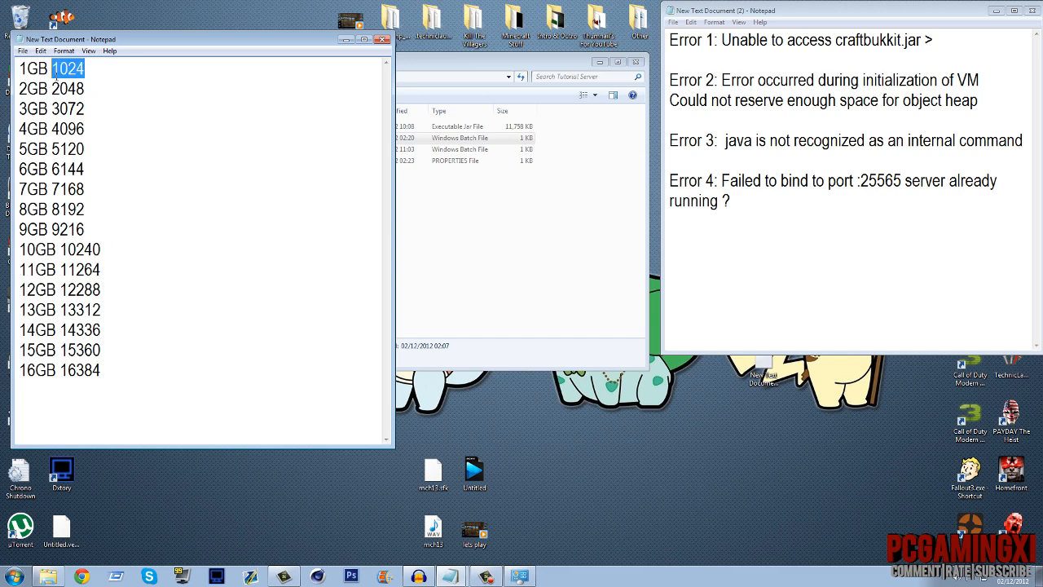
click(65, 69)
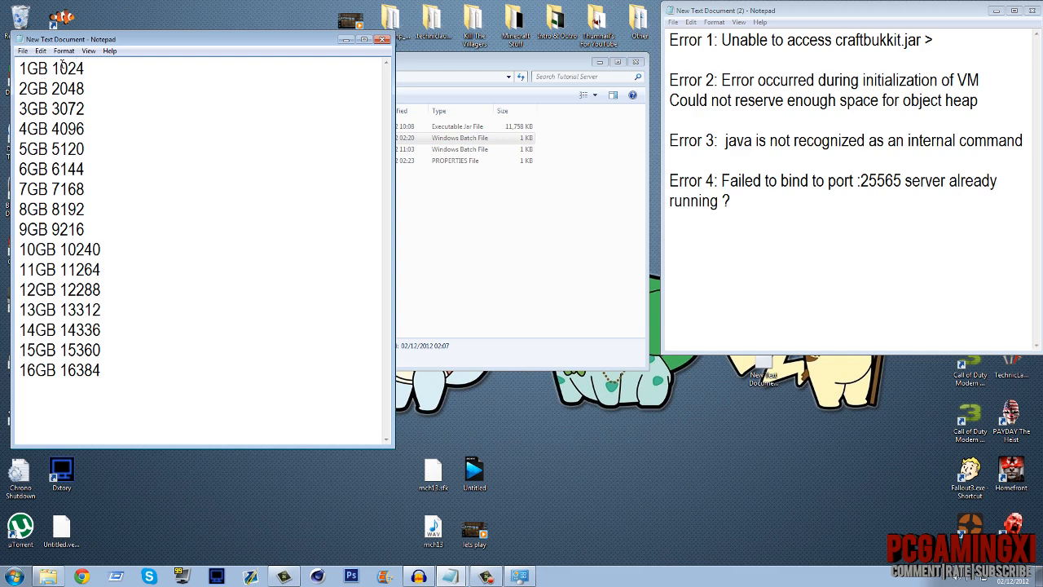
double_click(62, 65)
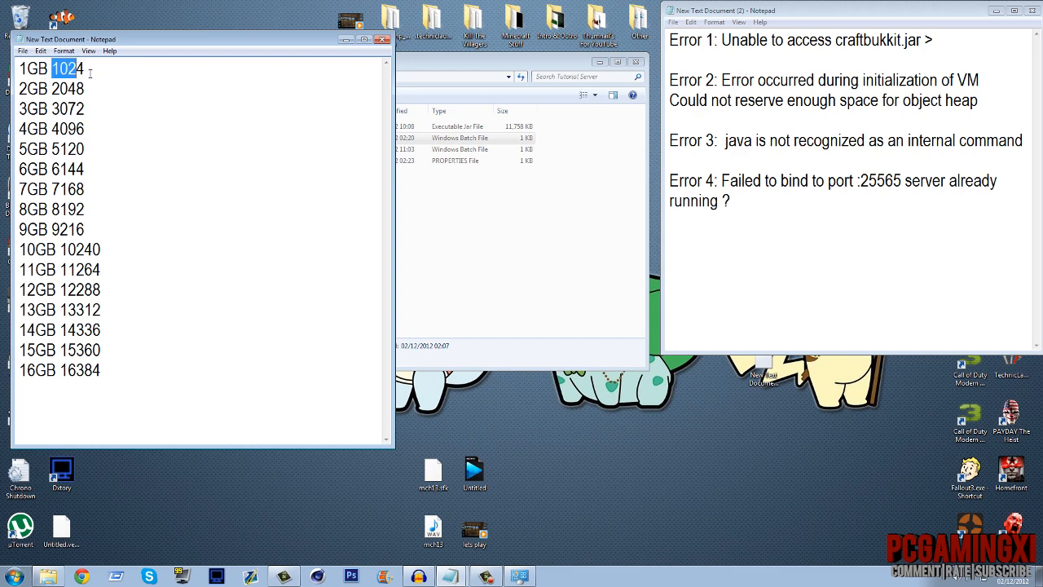
double_click(69, 129)
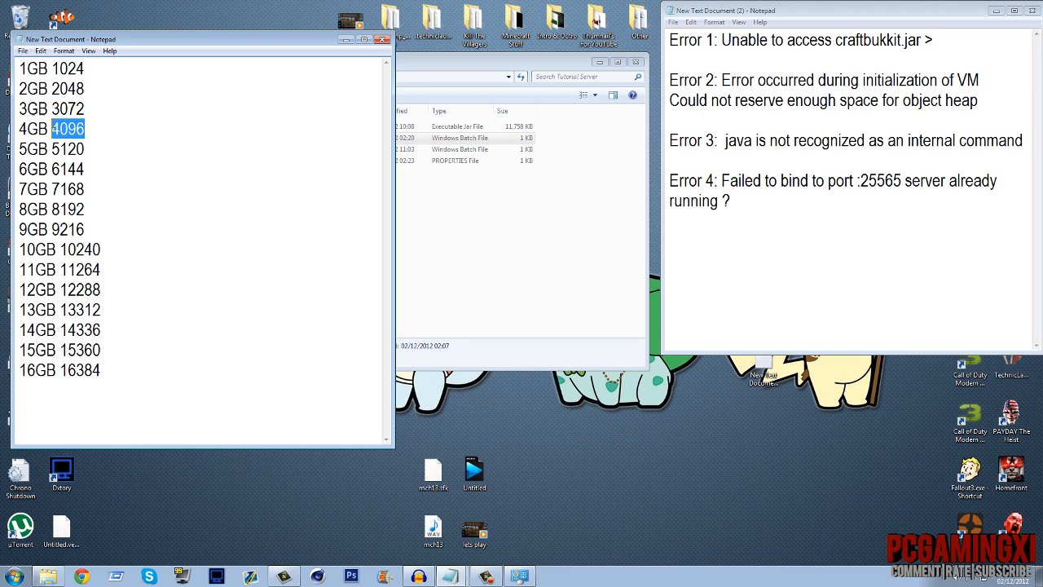
click(245, 136)
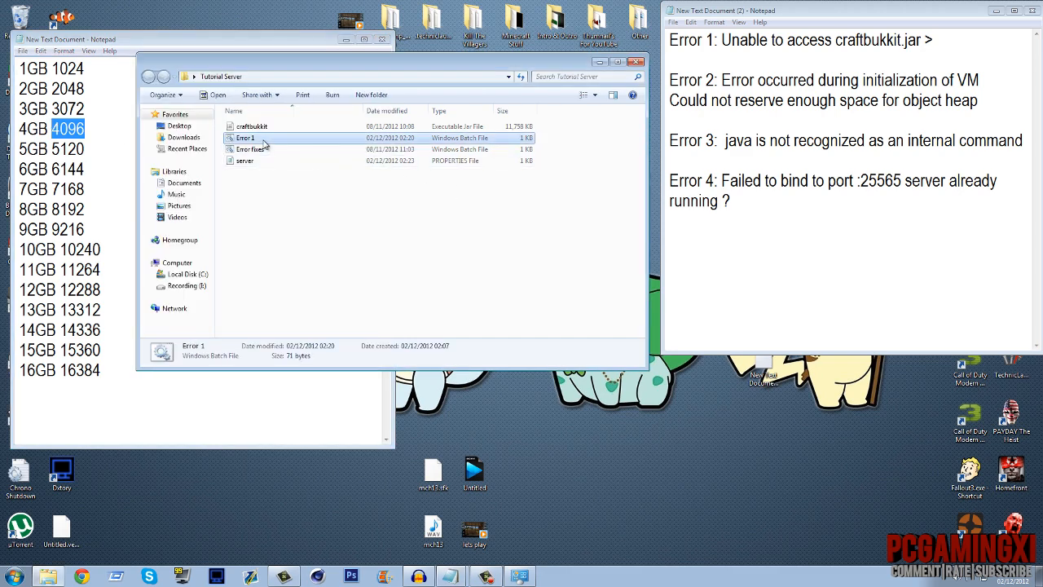
Edit the Error 1 batch file, pasting 4096 as both the starting and maximum memory values.
right_click(245, 137)
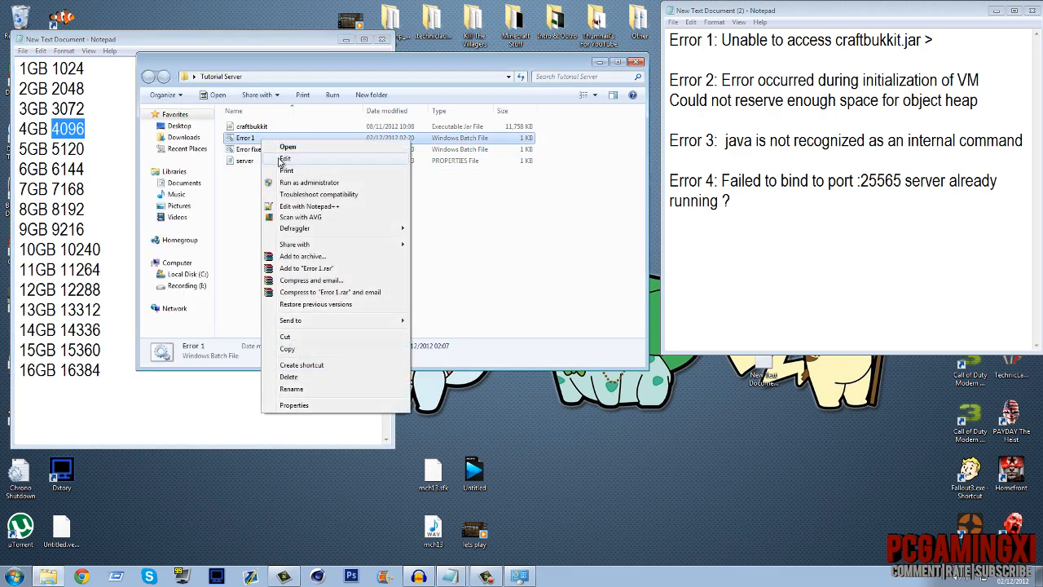
click(283, 160)
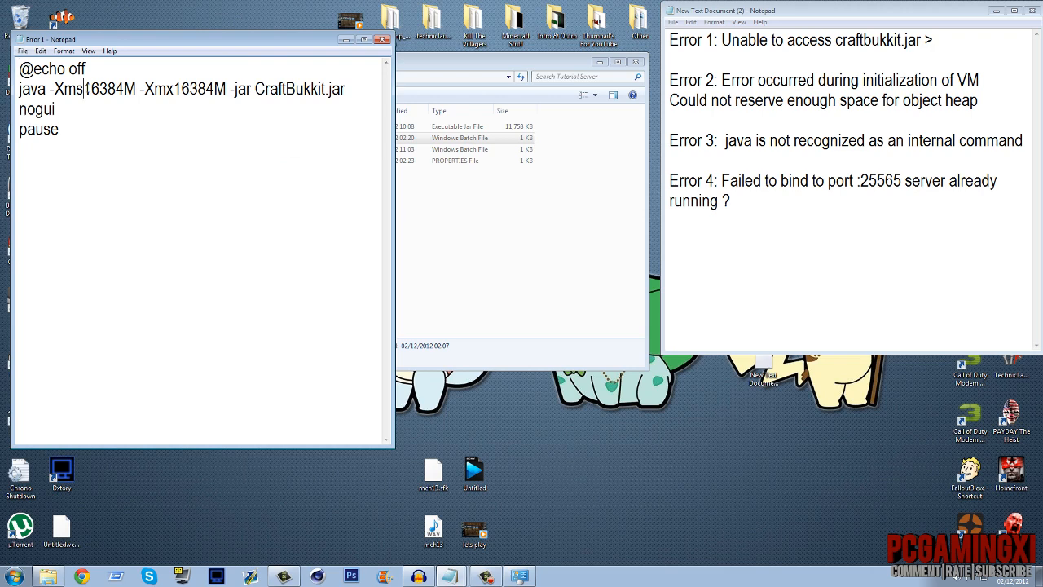
right_click(101, 88)
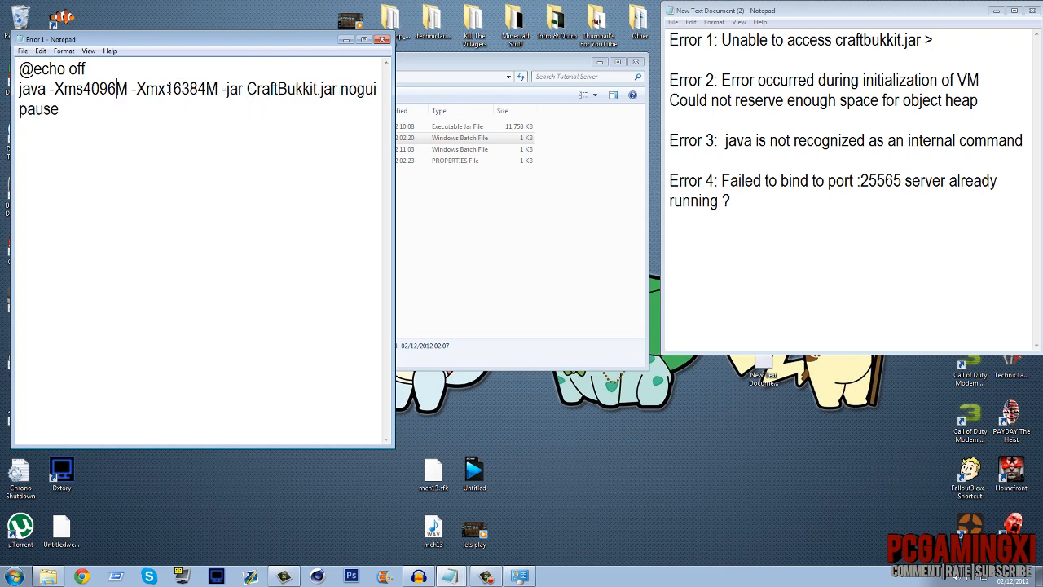
right_click(186, 89)
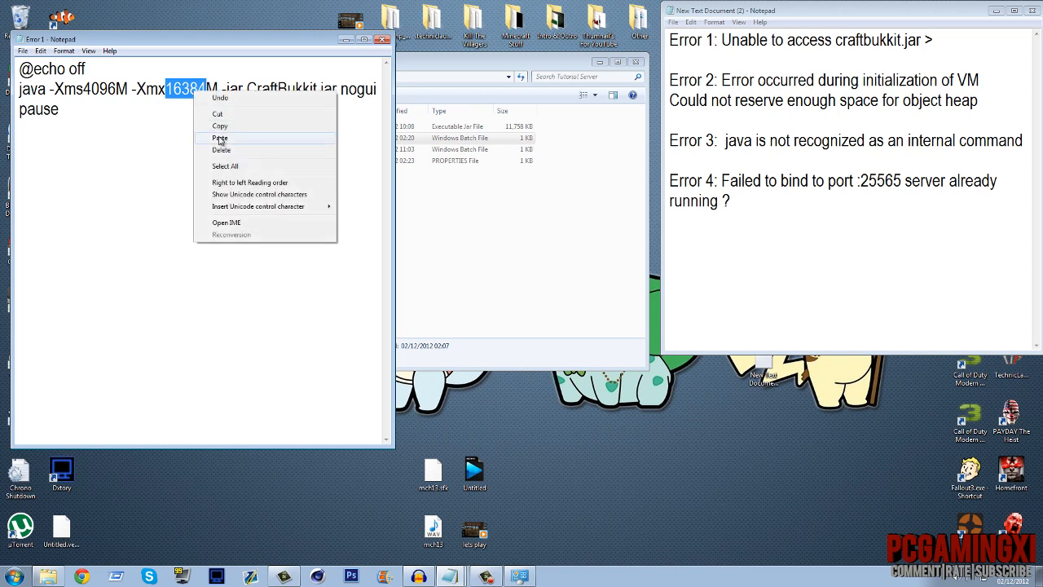
click(218, 137)
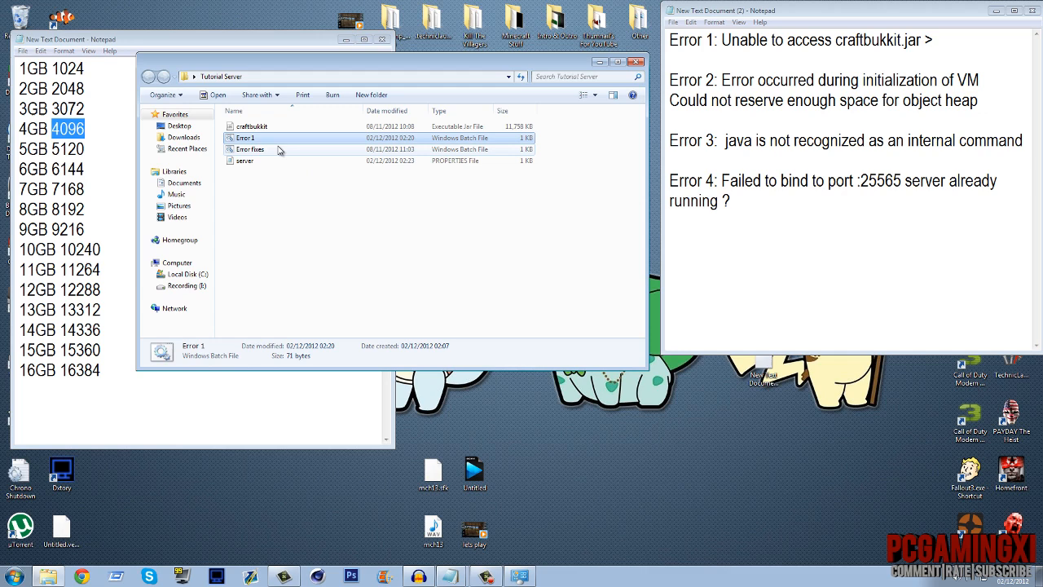
Run the batch file again and close the GB-to-MB conversion notes.
double_click(247, 137)
text( >)
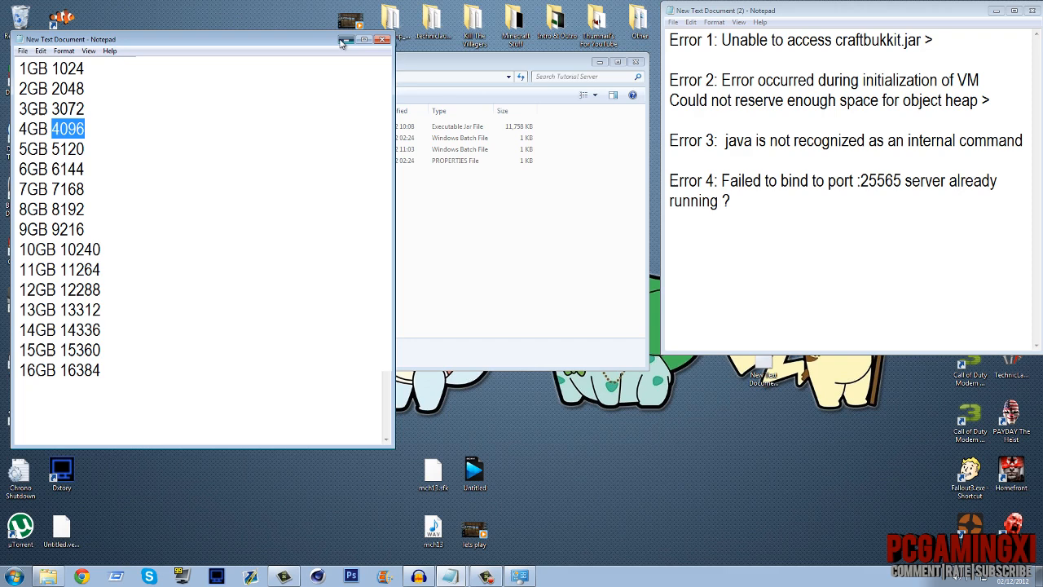
click(375, 39)
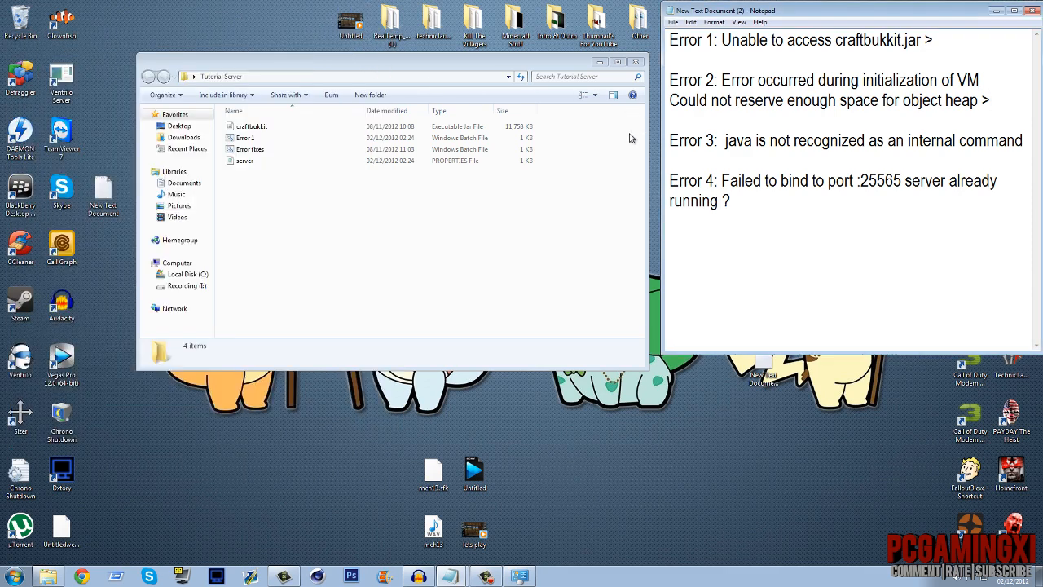
click(269, 137)
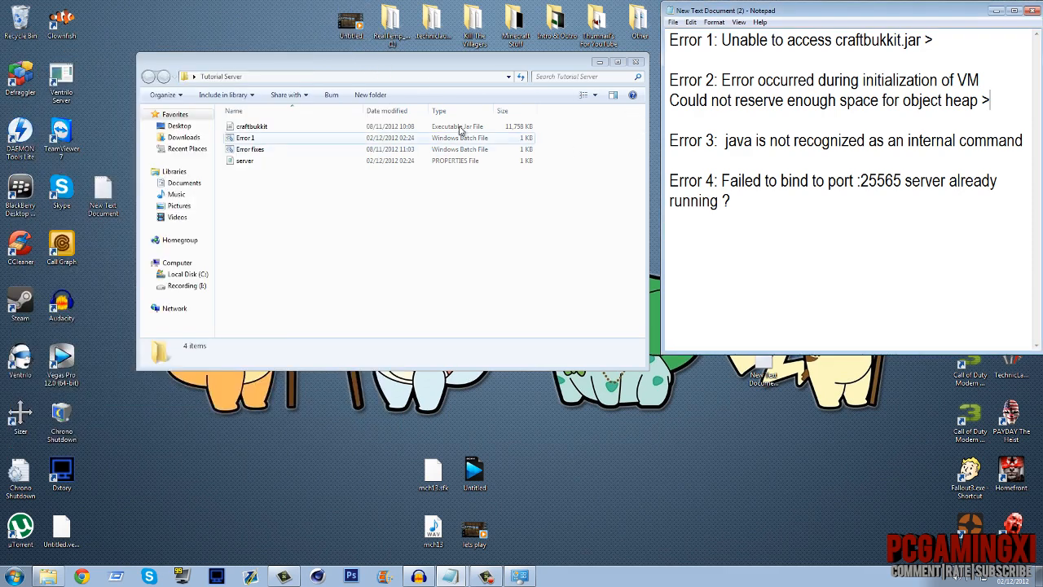
click(251, 150)
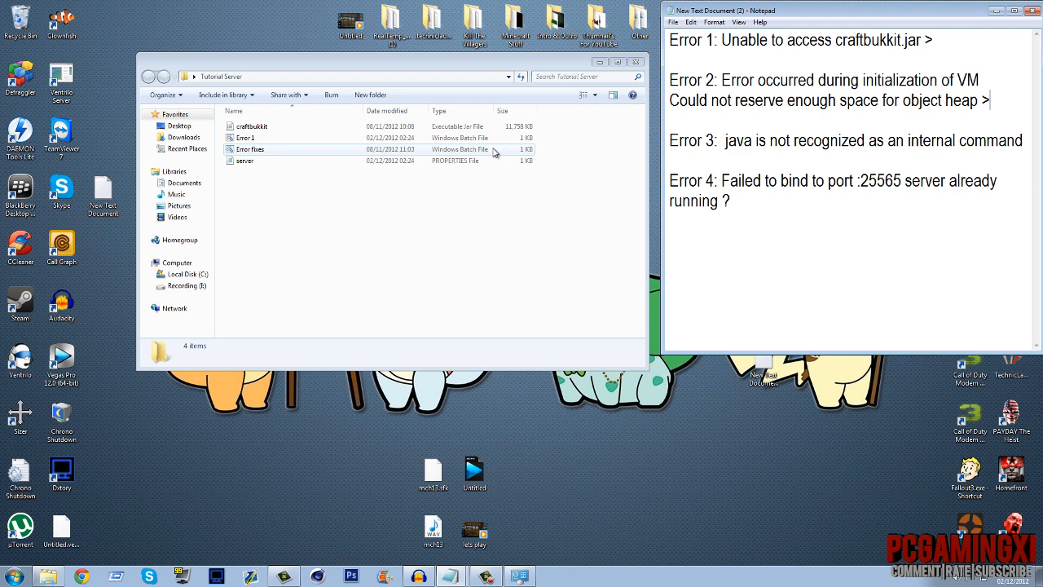
mouse_move(499, 153)
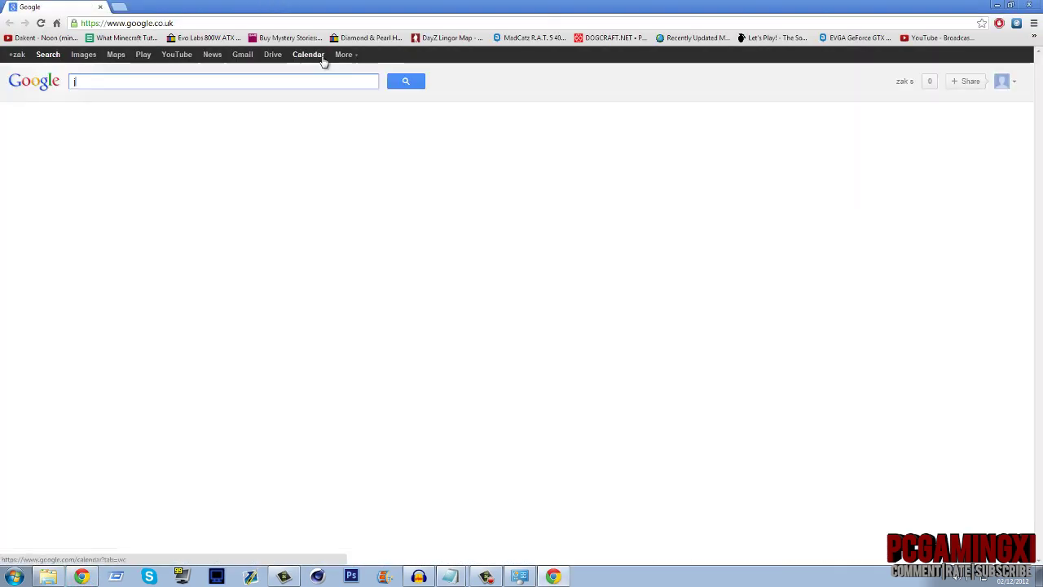
Search Google for 'java jre', reach Oracle's JRE 7 download page and accept the license agreement.
text(java jre)
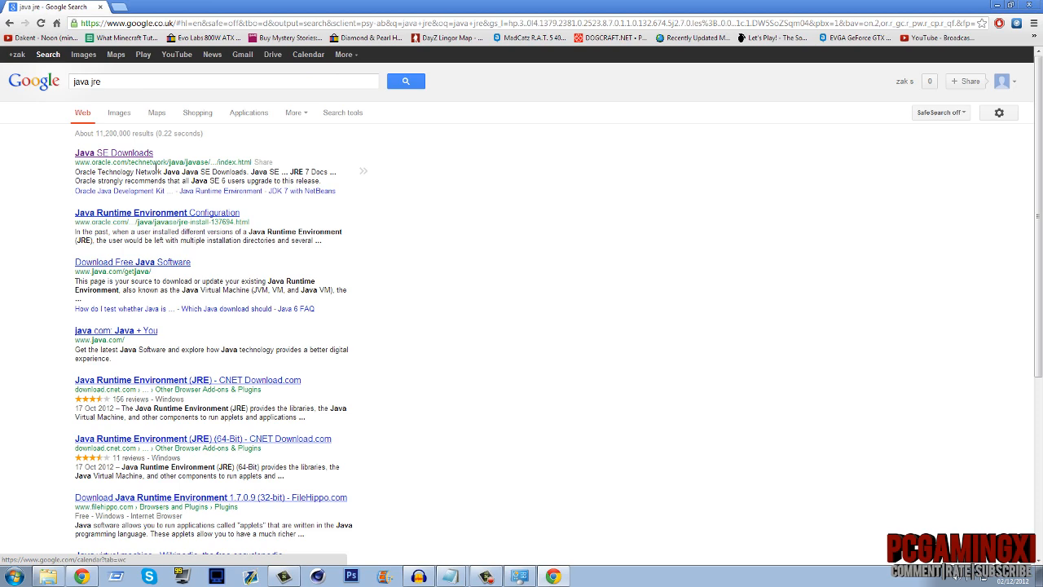
click(114, 153)
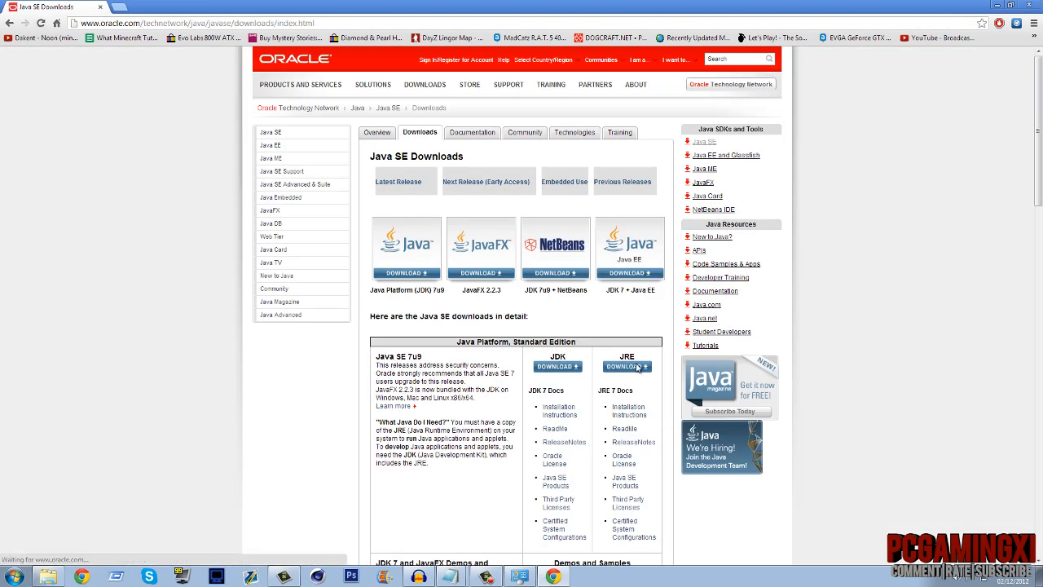
click(626, 366)
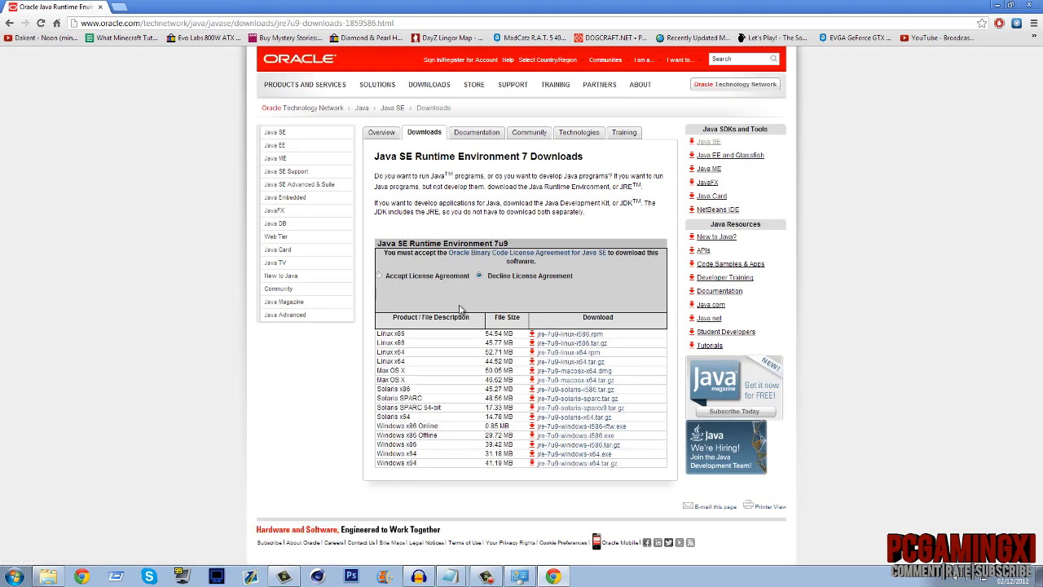
click(378, 275)
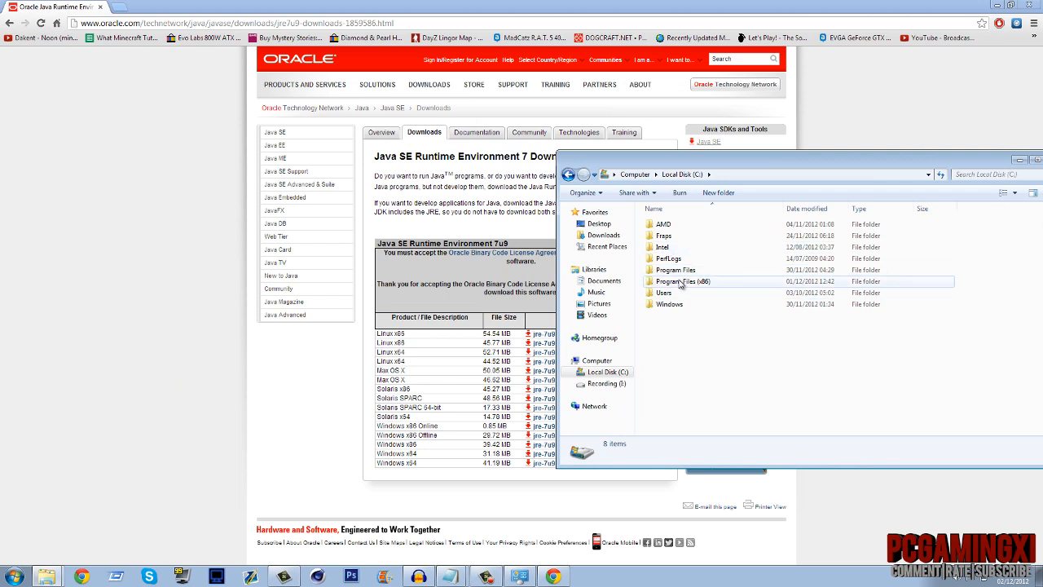
mouse_move(708, 287)
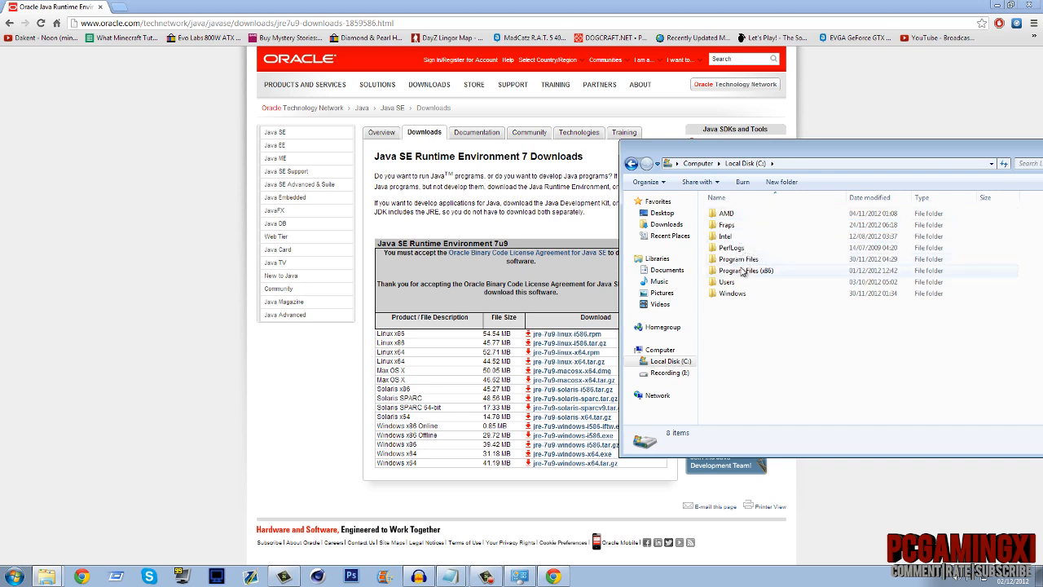
mouse_move(408, 463)
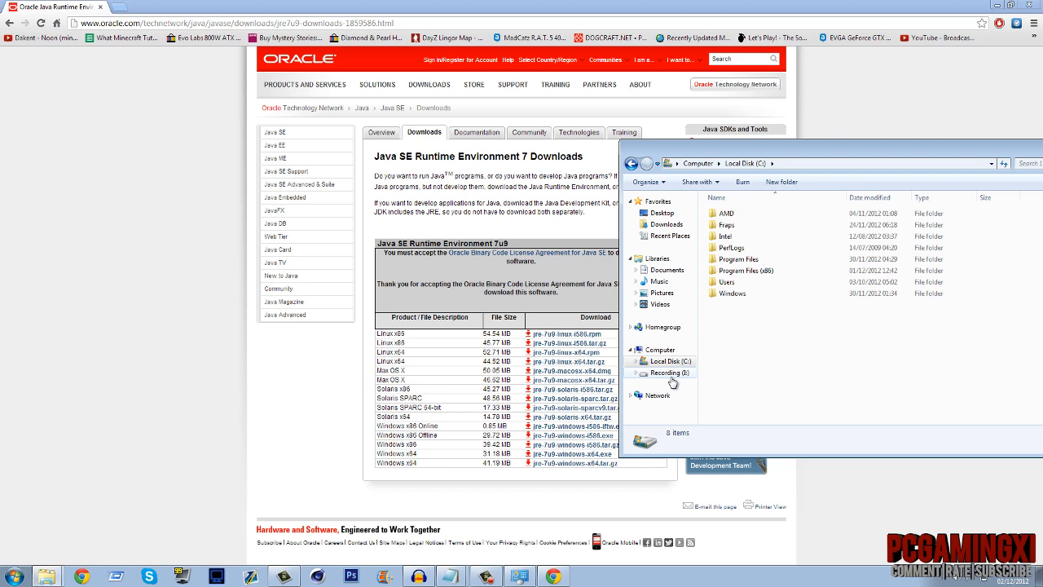
mouse_move(691, 342)
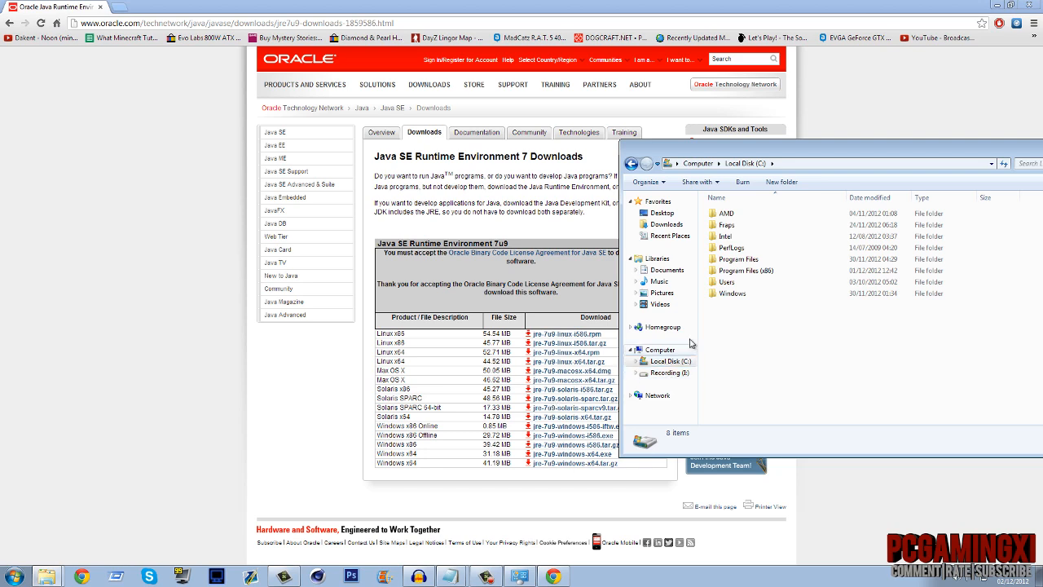
mouse_move(742, 270)
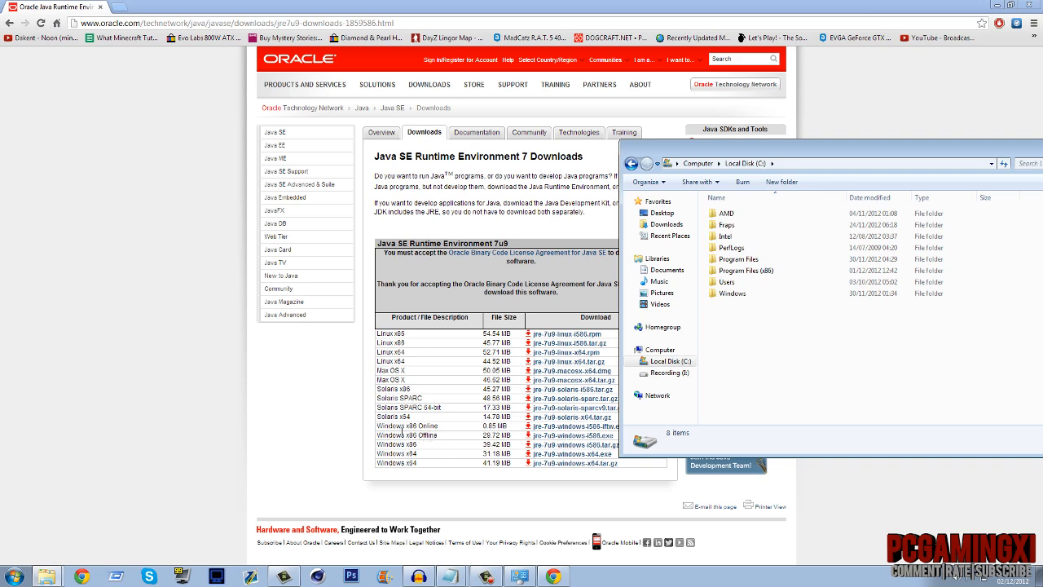
mouse_move(482, 435)
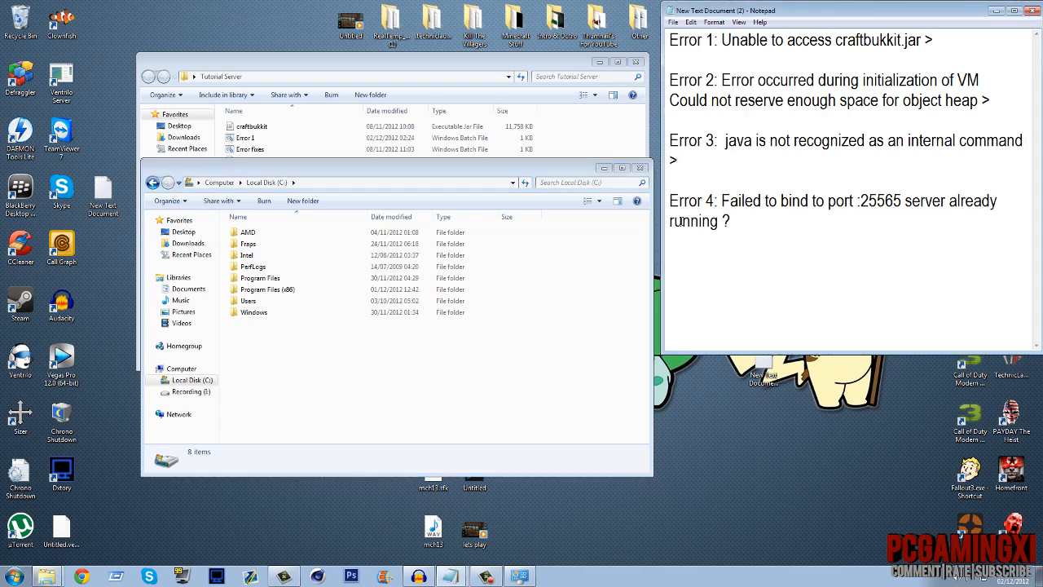
mouse_move(642, 173)
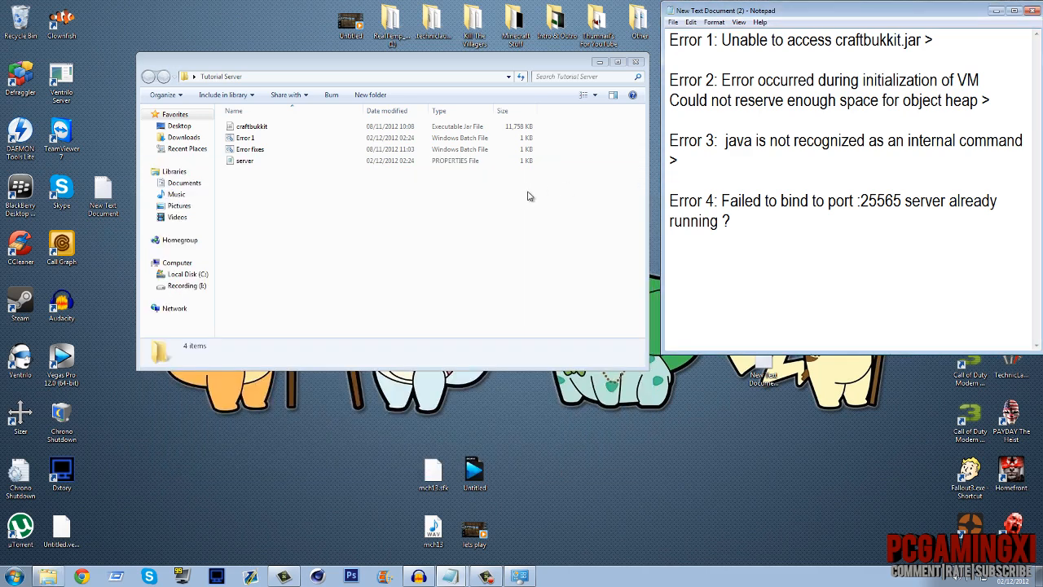
Run the Error fixes script to reproduce the port 25565 bind failure, then close the console.
click(250, 150)
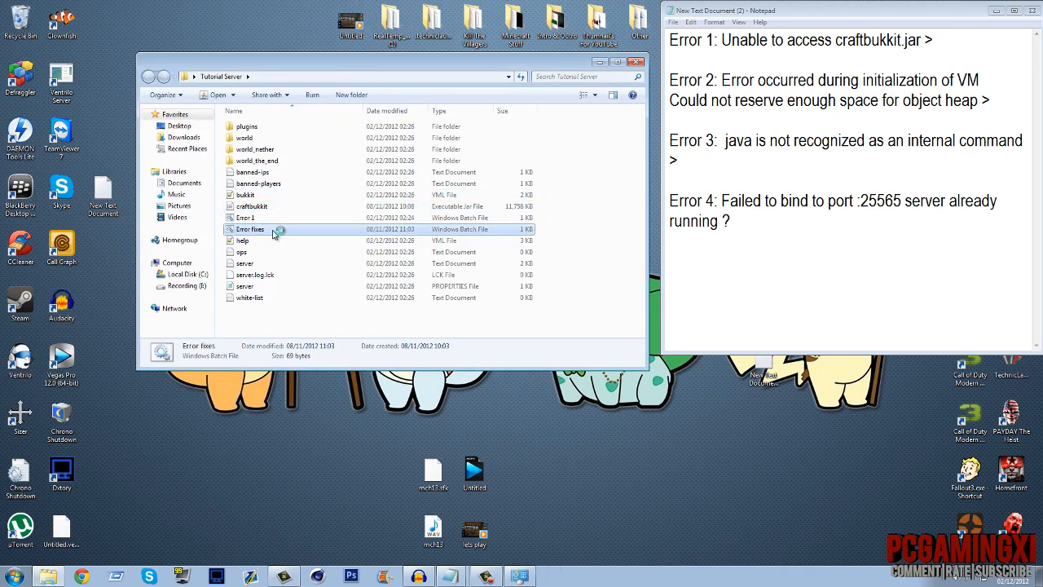
double_click(251, 228)
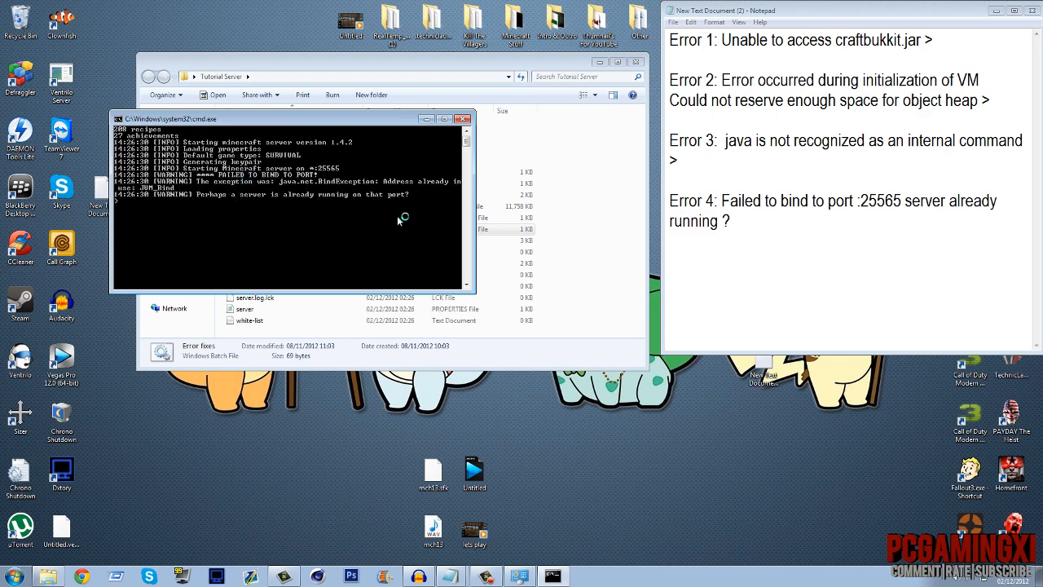
mouse_move(378, 220)
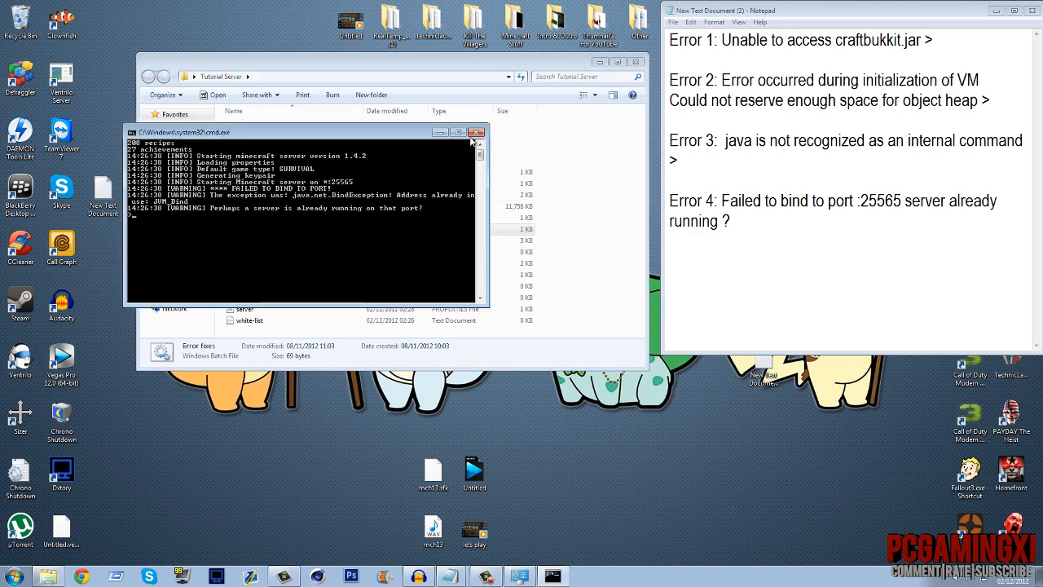
click(476, 130)
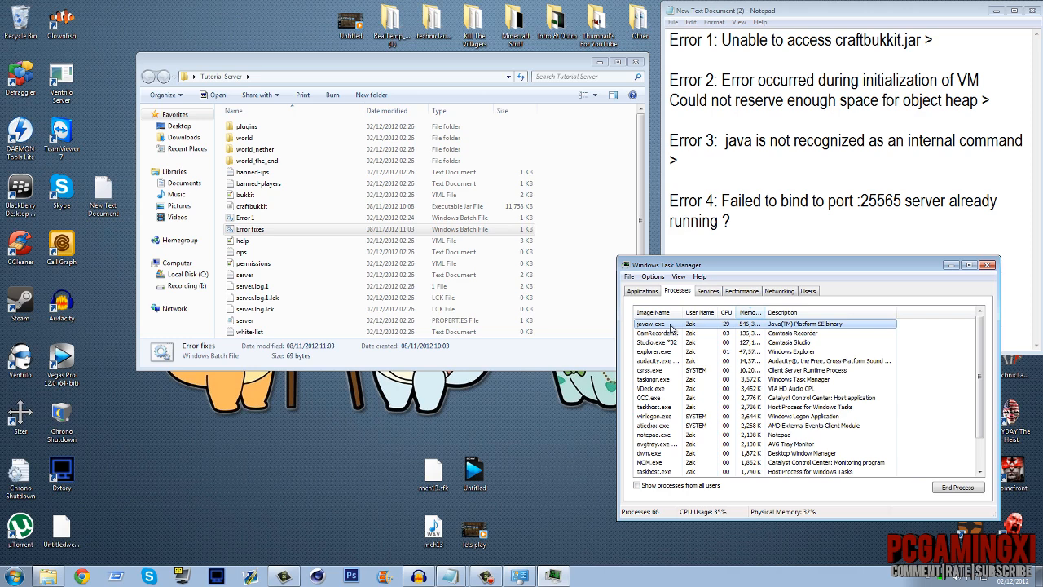
End the lingering javaw.exe process in Task Manager and confirm.
click(959, 488)
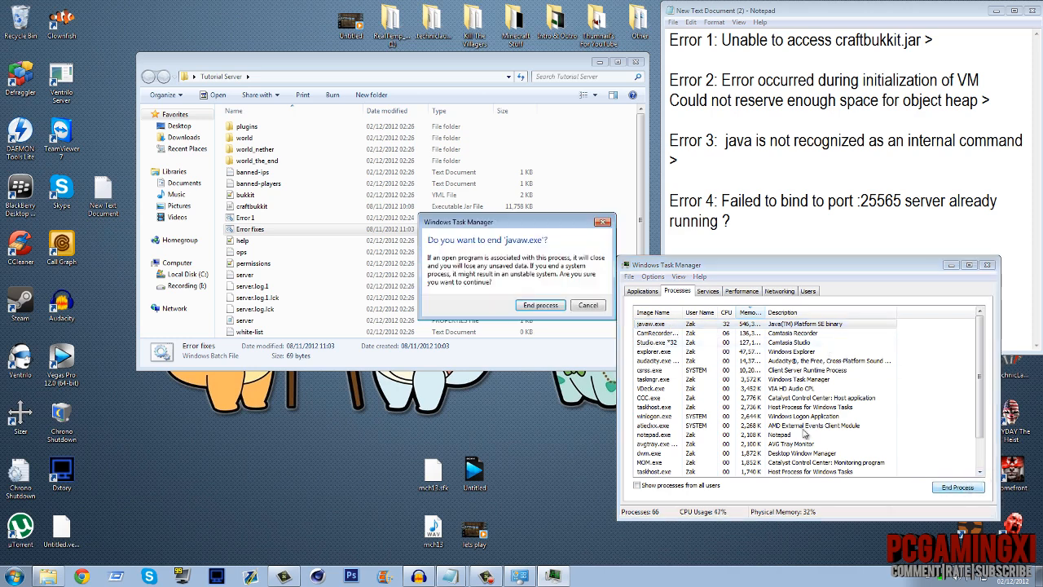
click(540, 304)
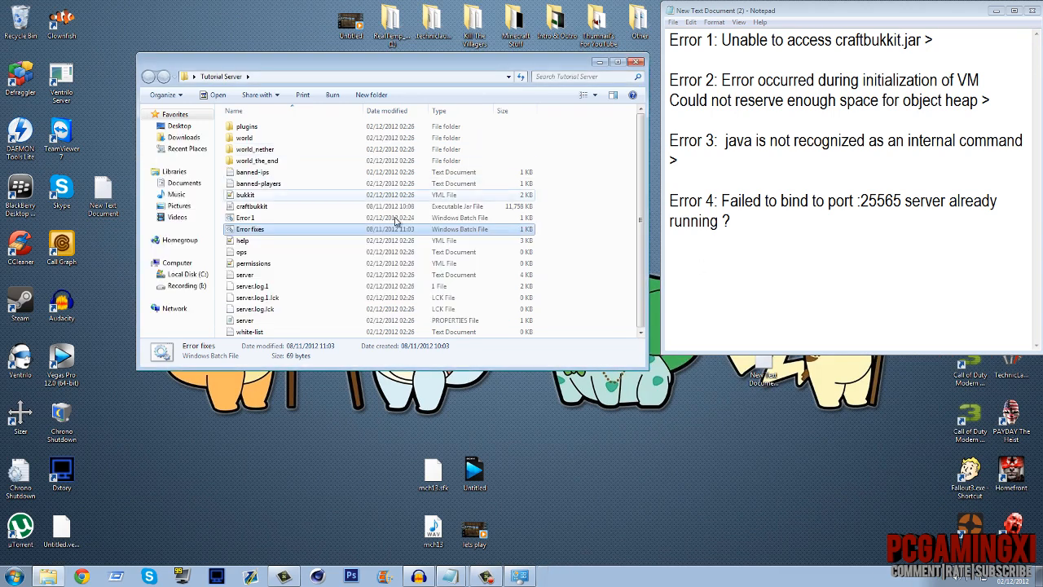
Set server-ip to 192.168.0.5 in server.properties, then save and close the file.
click(244, 319)
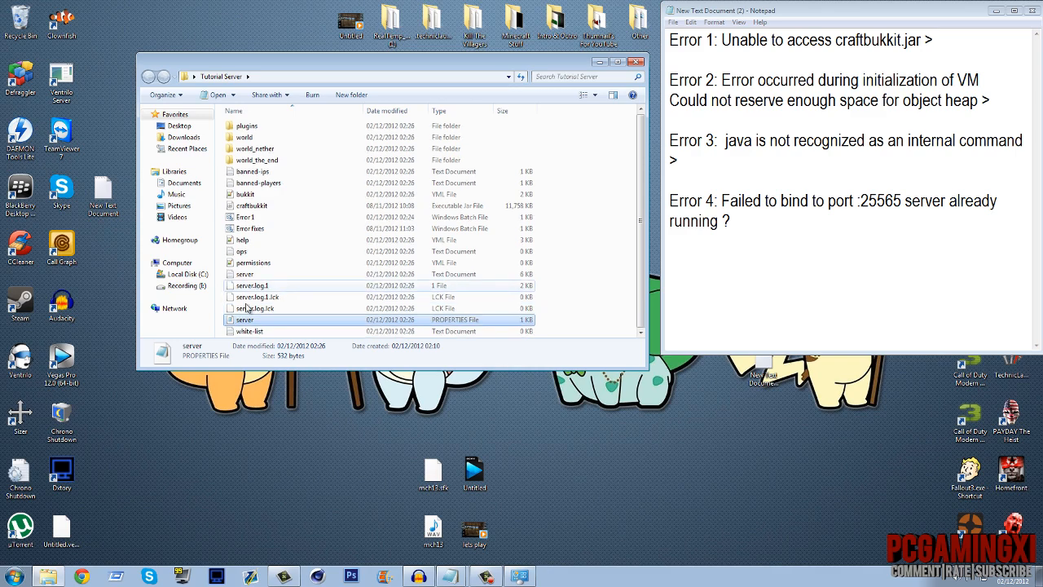
double_click(245, 320)
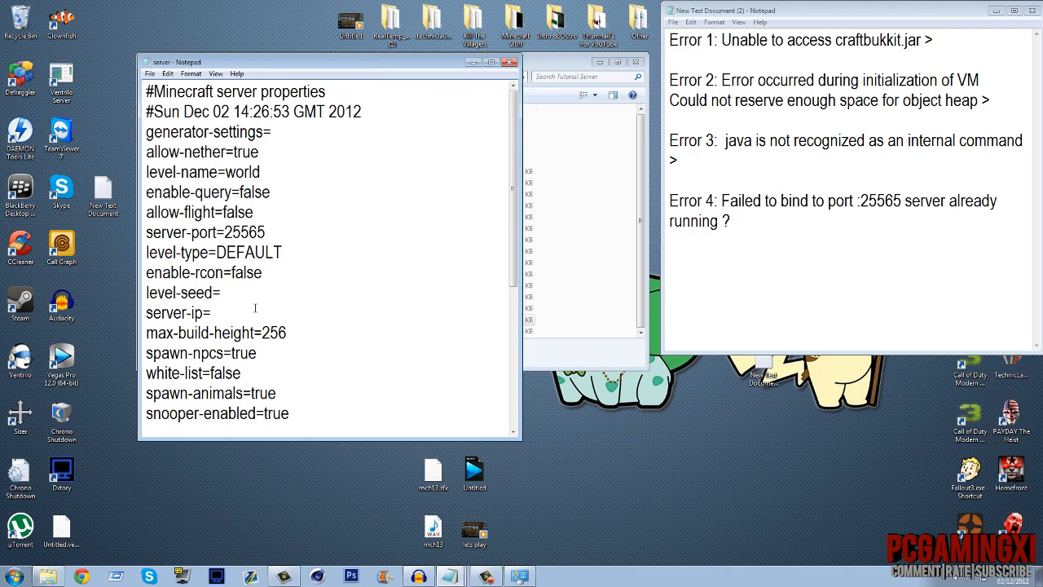
text(192.168.0.5)
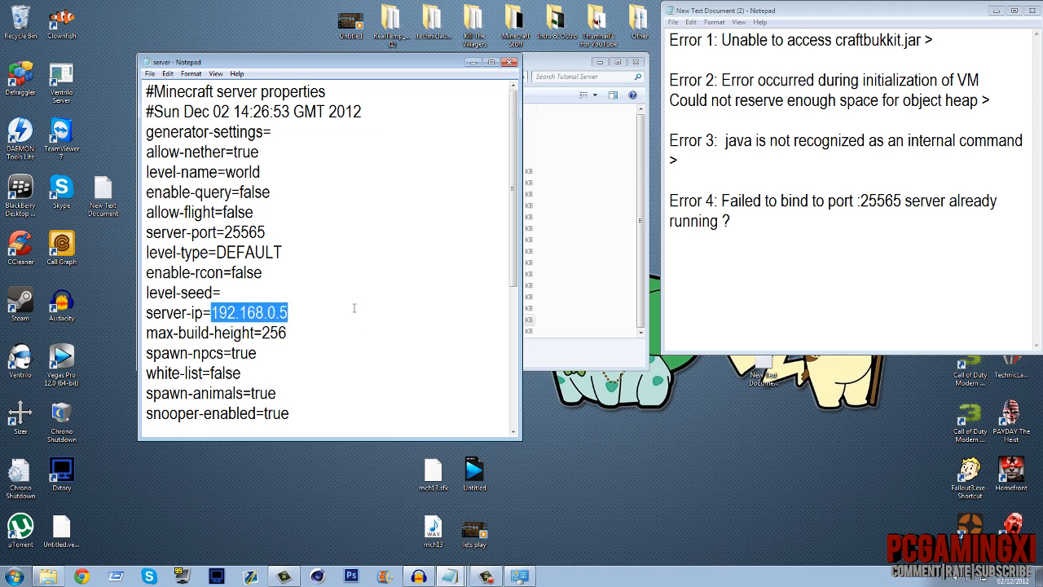
click(497, 62)
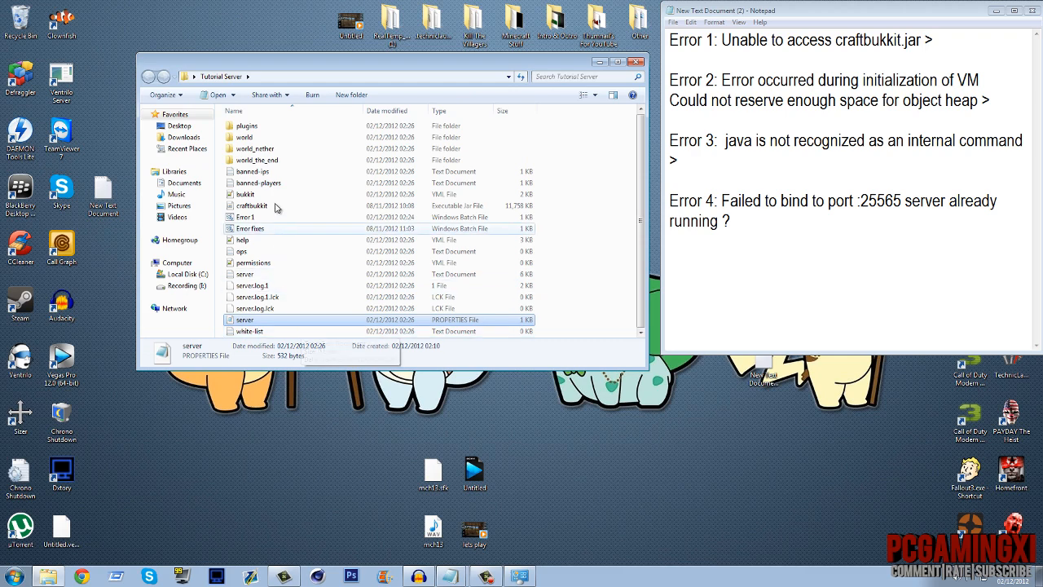
Relaunch the server via the Error 1 script, close the console after the bind error, and return to server.properties.
double_click(244, 217)
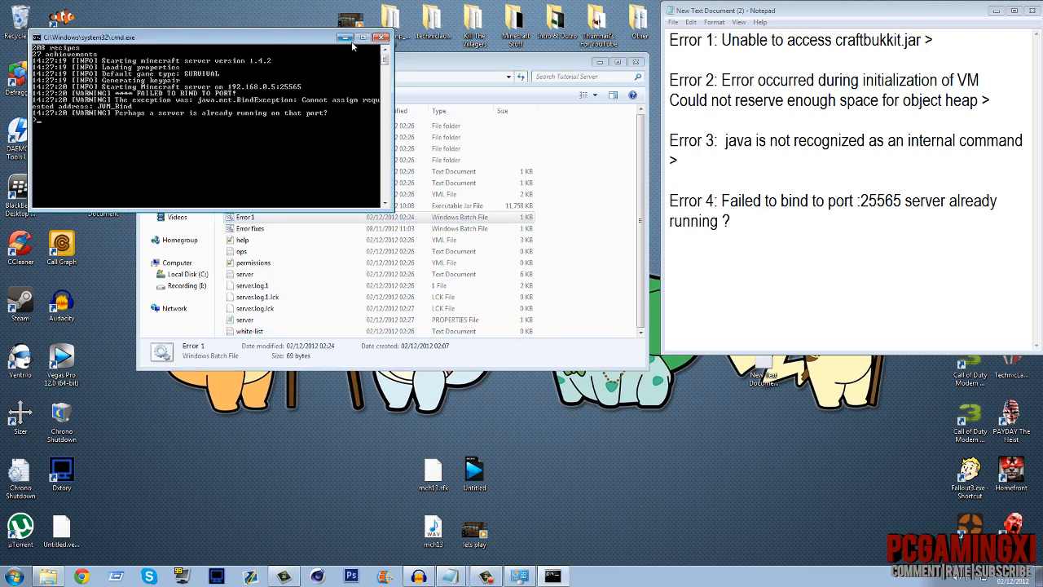
click(399, 37)
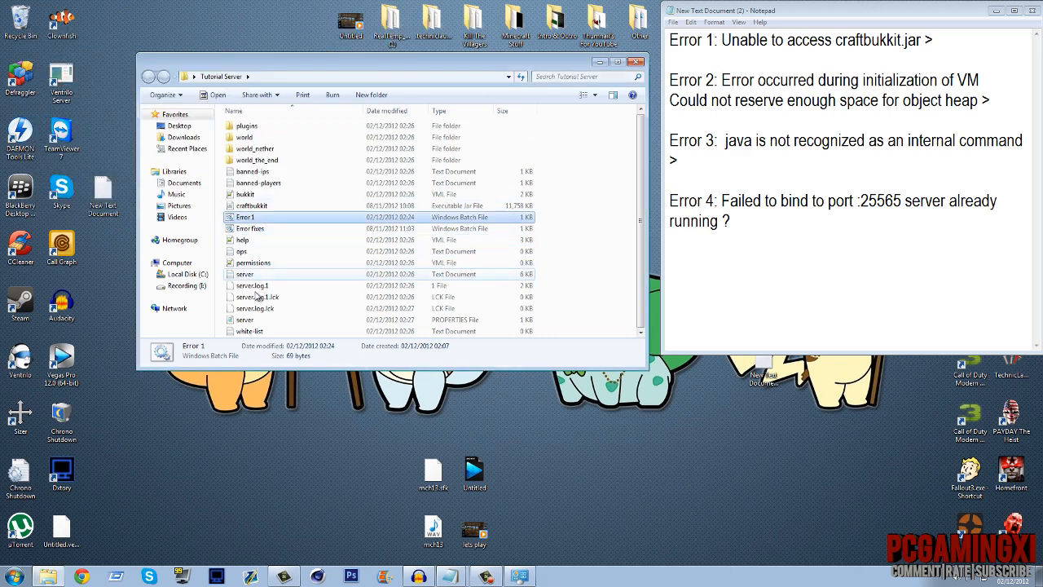
right_click(244, 319)
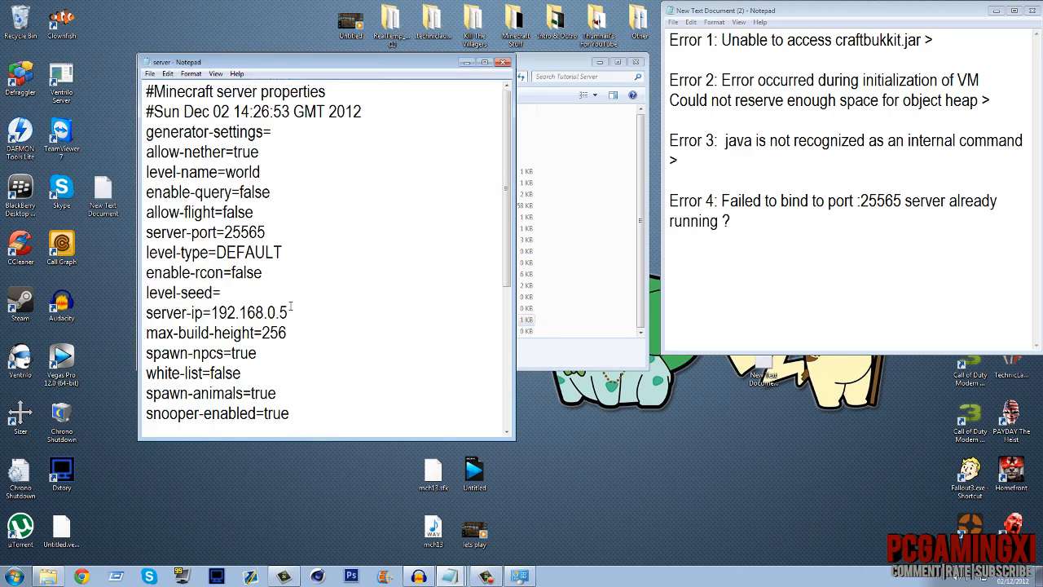
Clear 192.168.0.5 from server-ip= so the setting is blank, and save server.properties.
key(BackSpace)
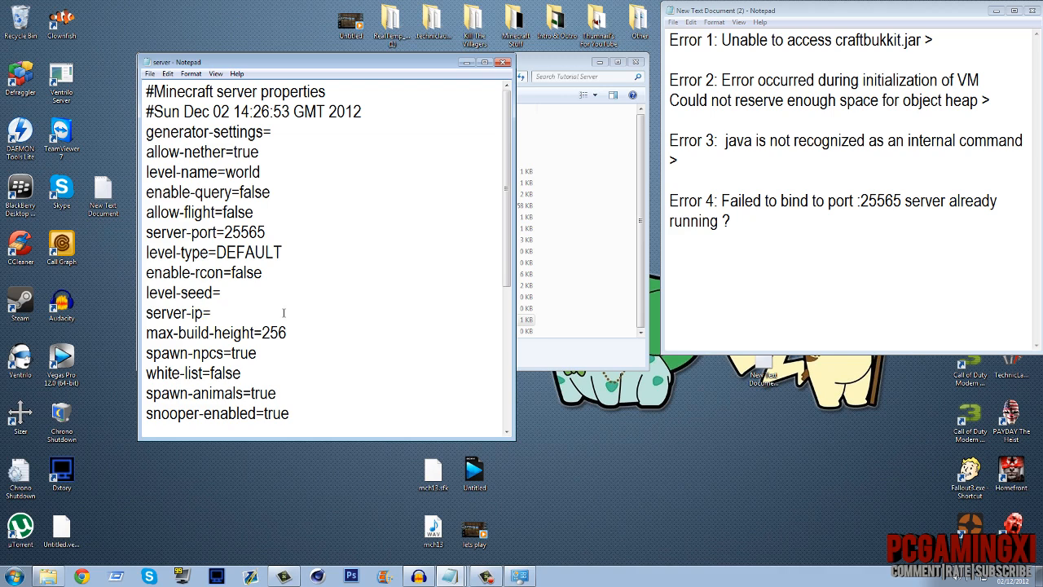
click(212, 313)
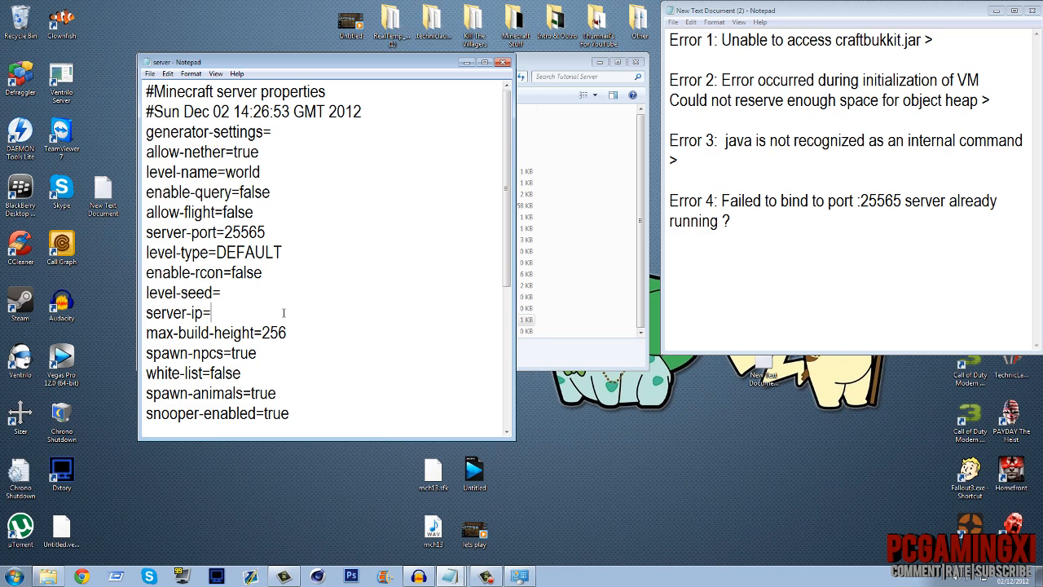